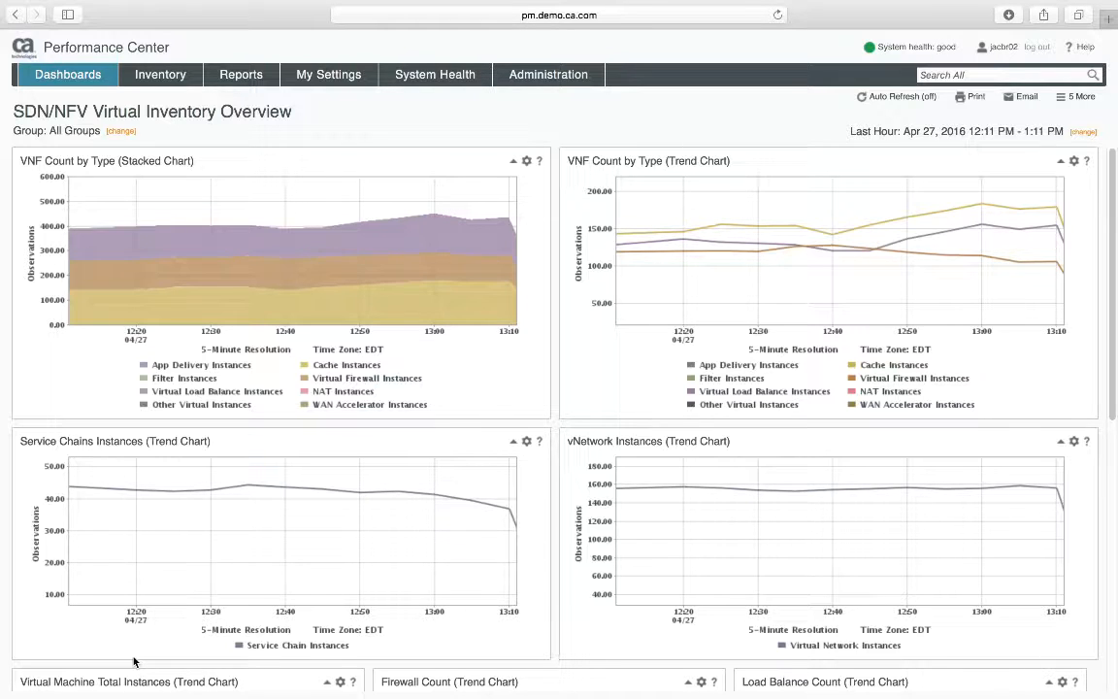
mouse_move(272, 567)
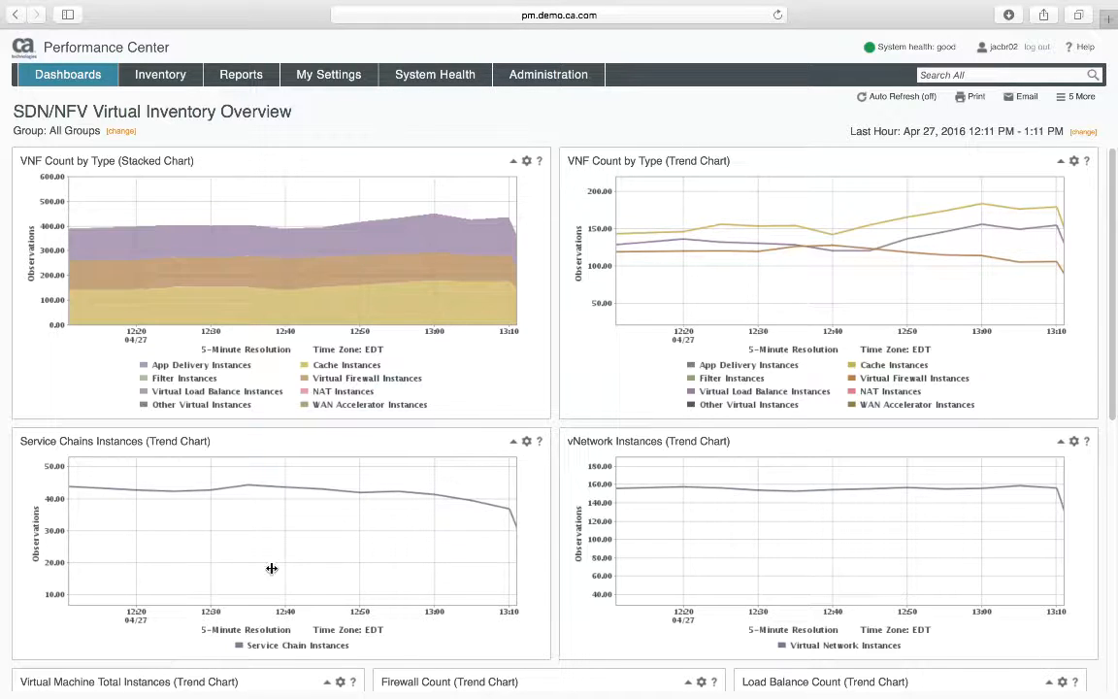
Bring up the Administration menu that lists Threshold Profiles under Monitored Items Management.
click(548, 74)
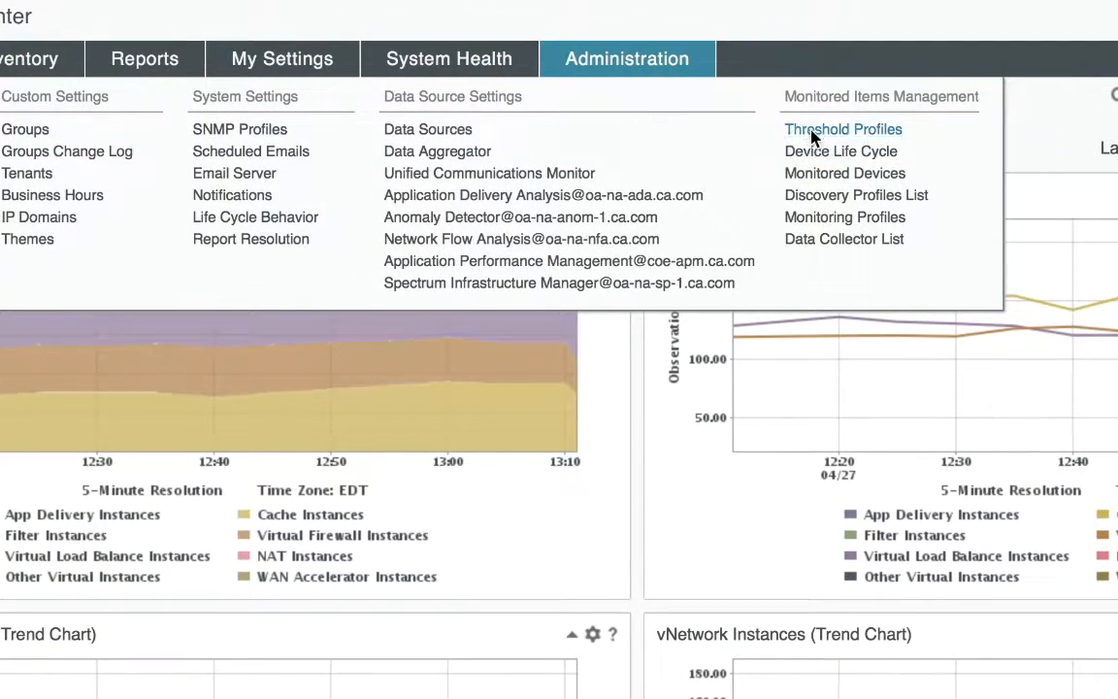
On the Threshold Profiles page, create and save a new folder named CPU Thresholds.
click(843, 128)
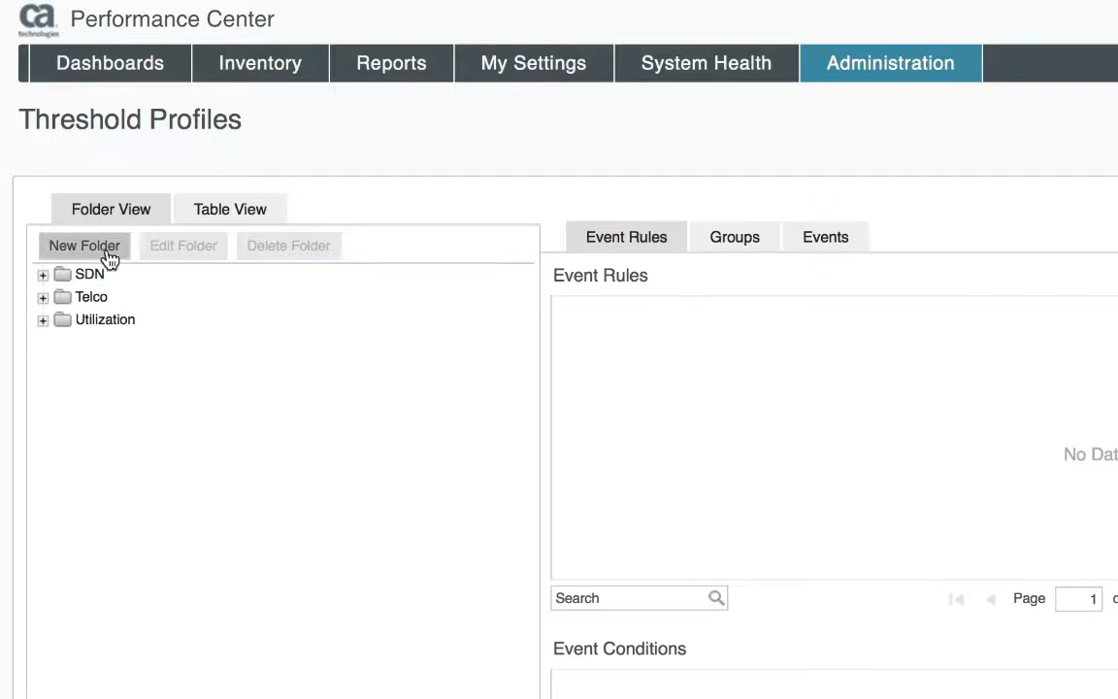
click(84, 245)
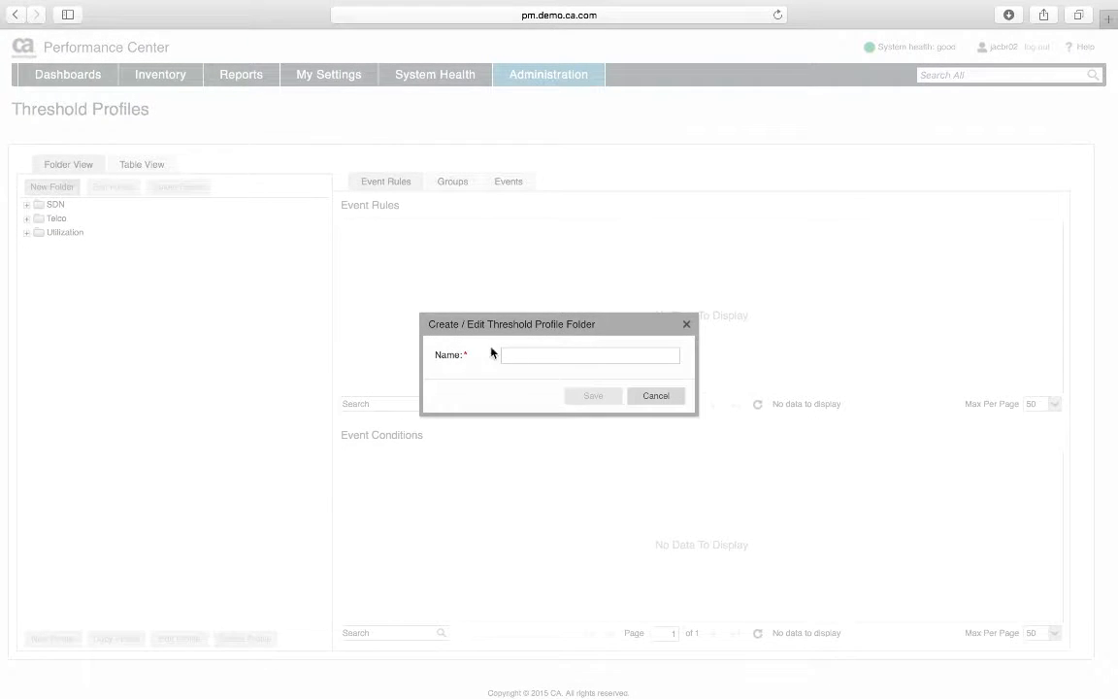
click(592, 396)
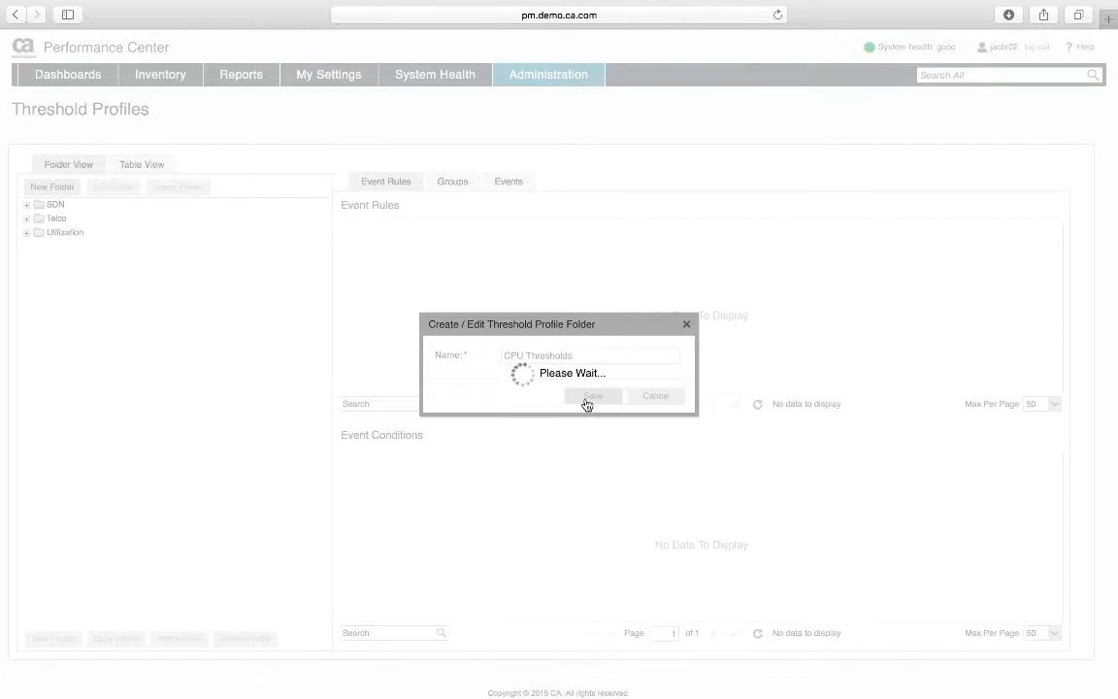
click(592, 396)
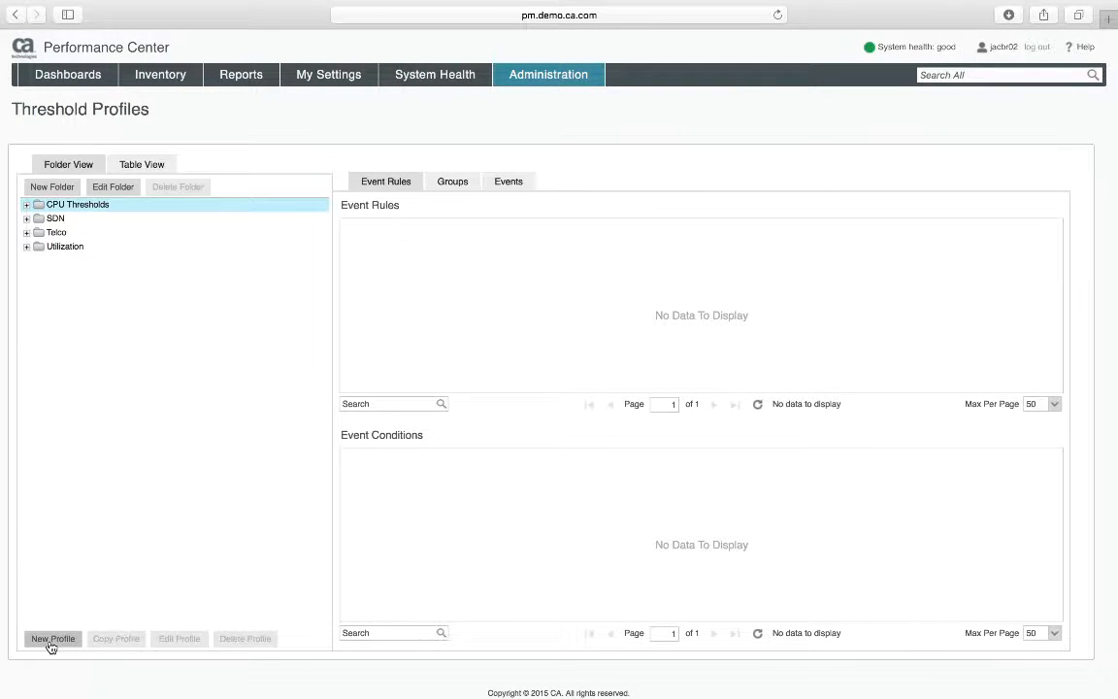
Start a new profile named CPU Thresholds in the folder and begin adding an event rule.
click(52, 637)
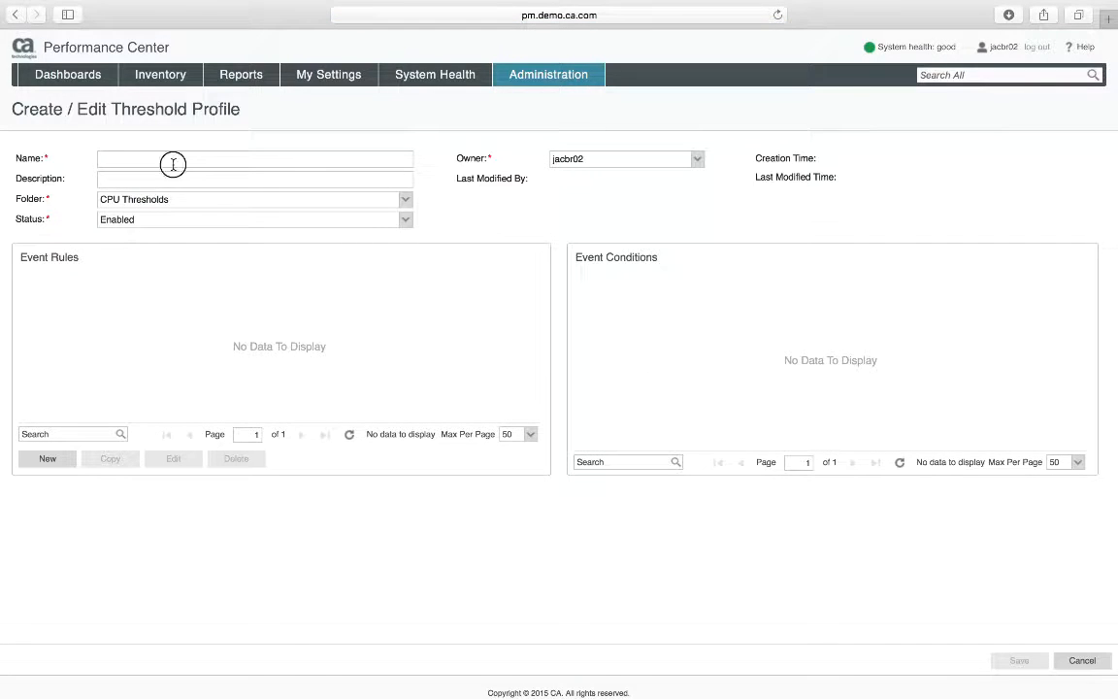
text(CPU THresholds)
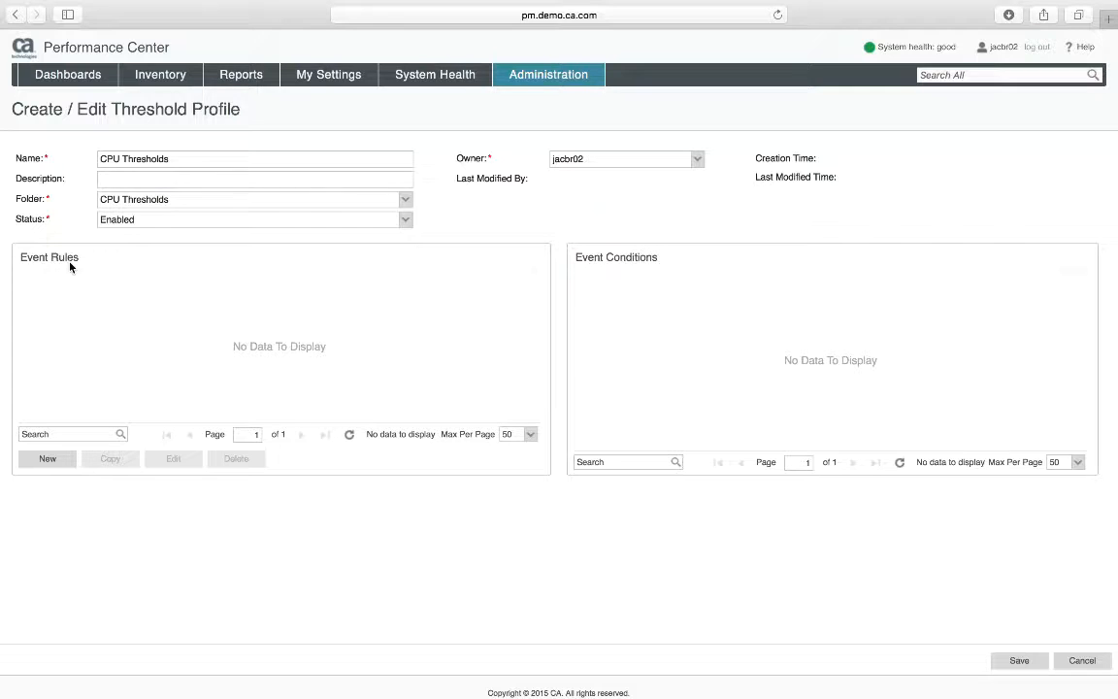
click(47, 458)
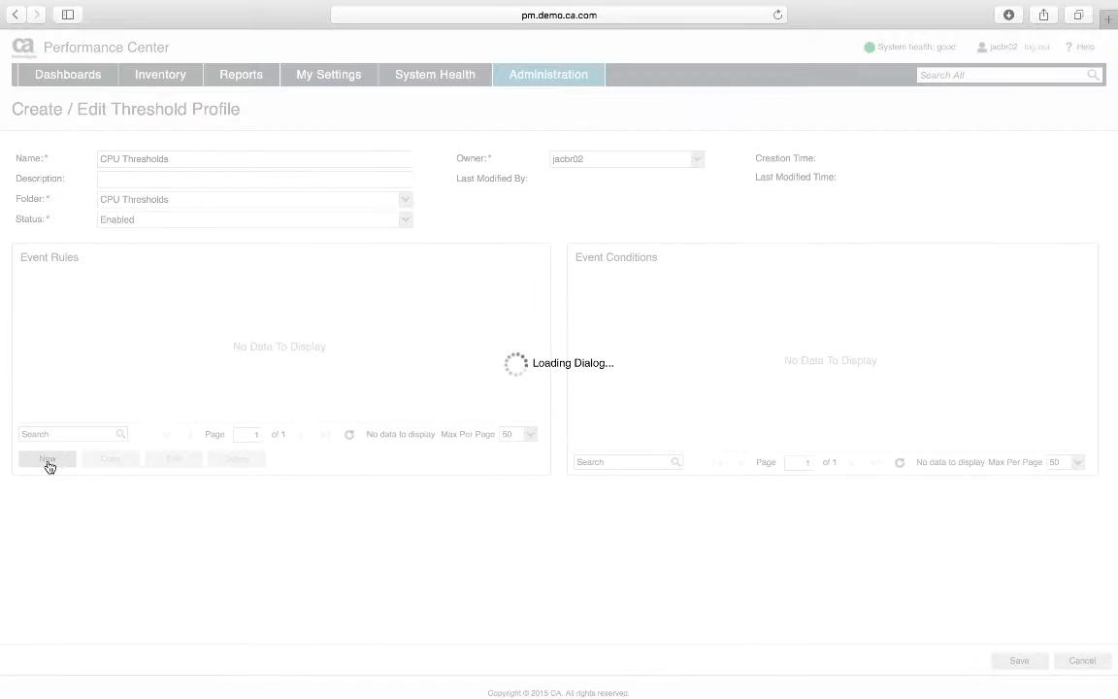
Name the rule 90% CPU Utilization with Metric Family CPU, No Aggregation and Major severity.
click(46, 459)
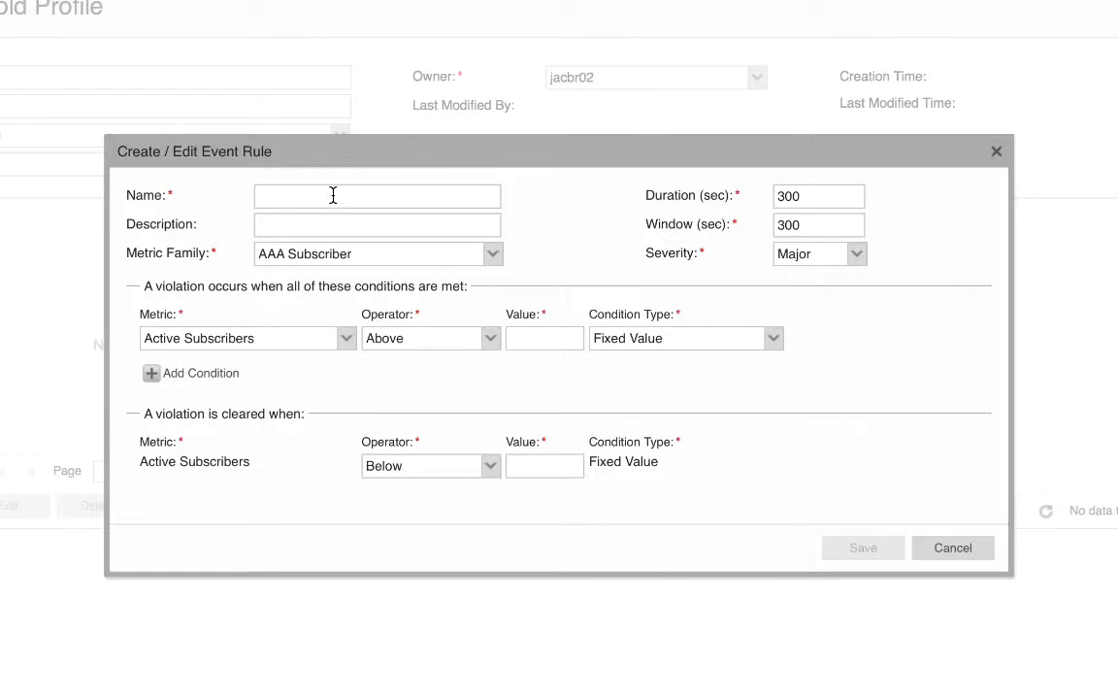
text(90% CP)
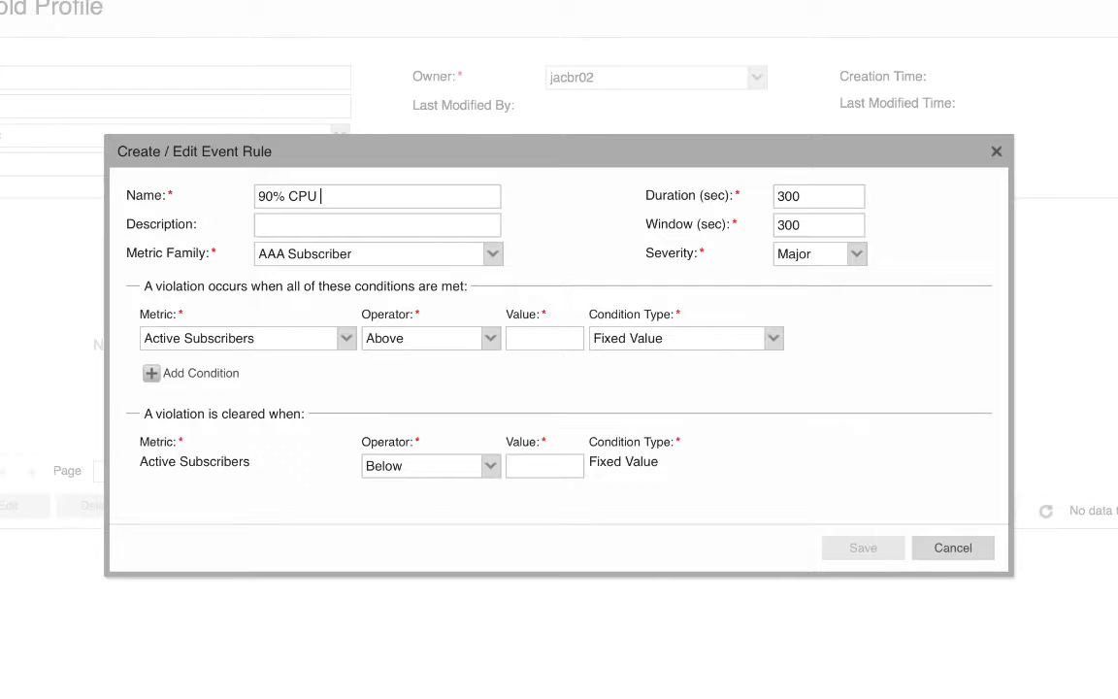
text(Utilization)
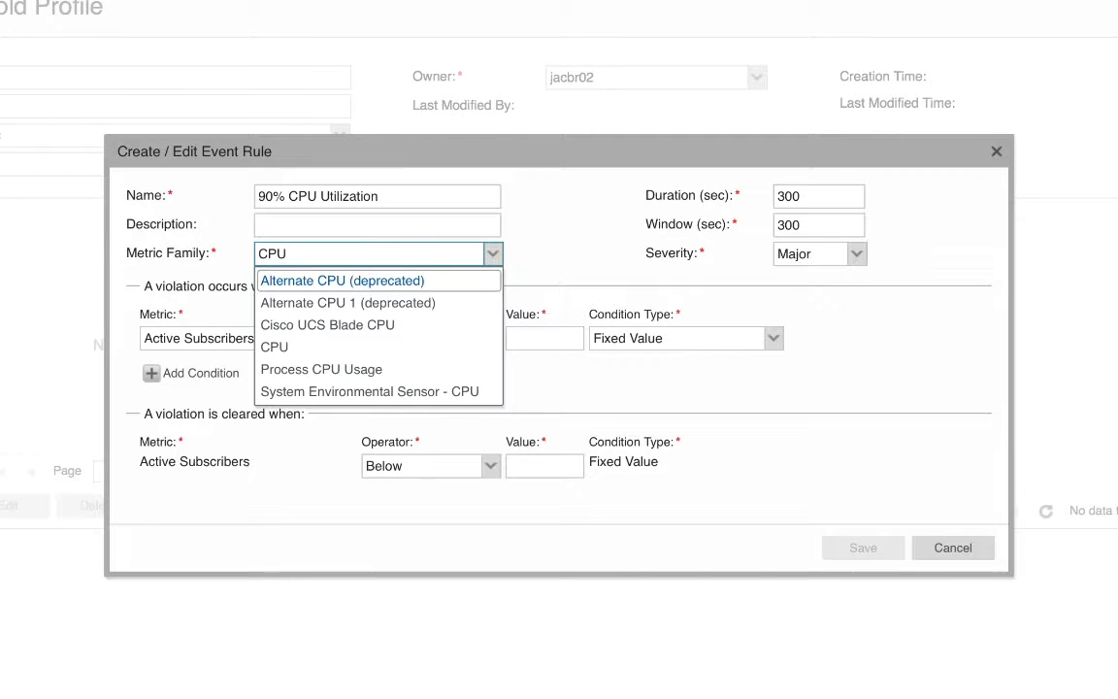
click(276, 345)
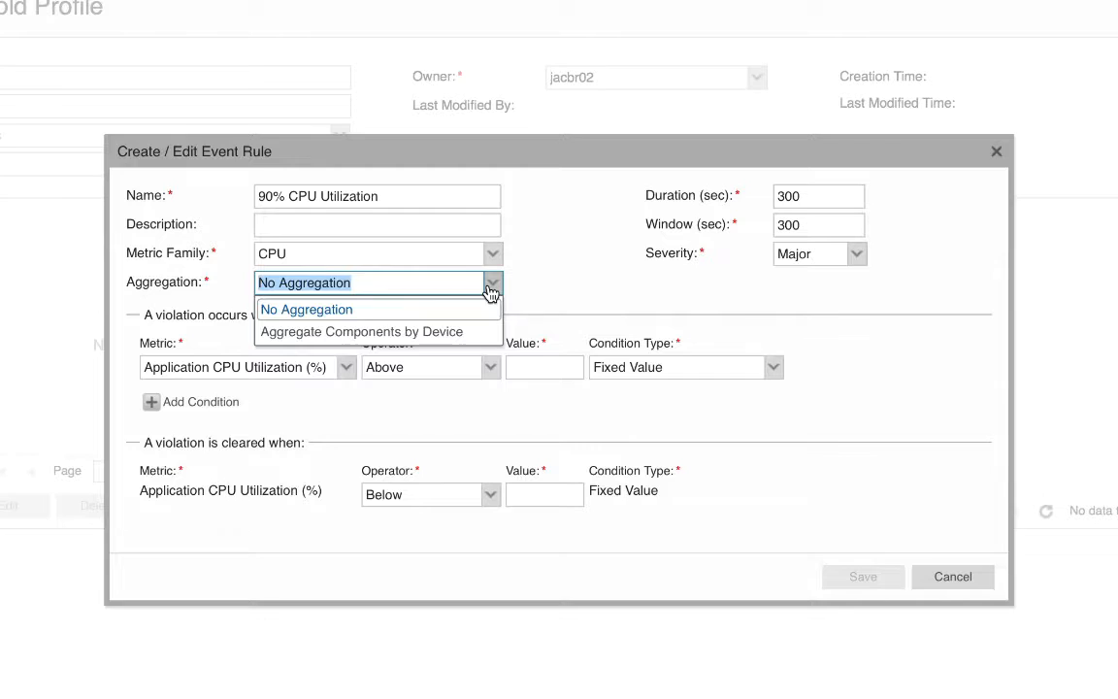
click(307, 308)
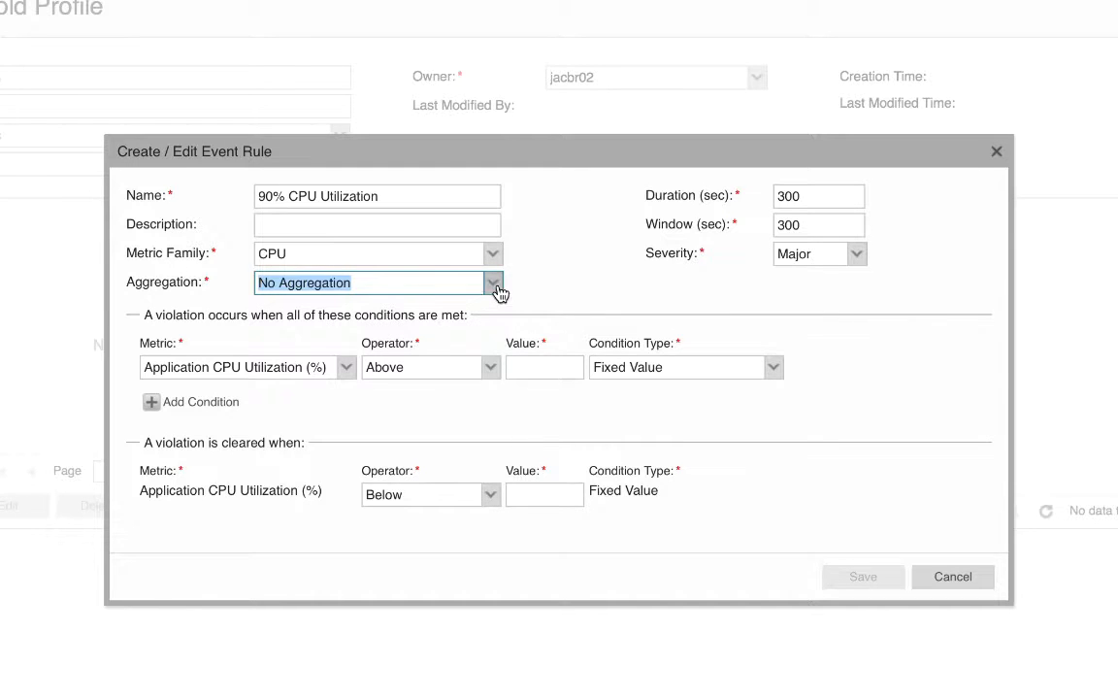
click(854, 252)
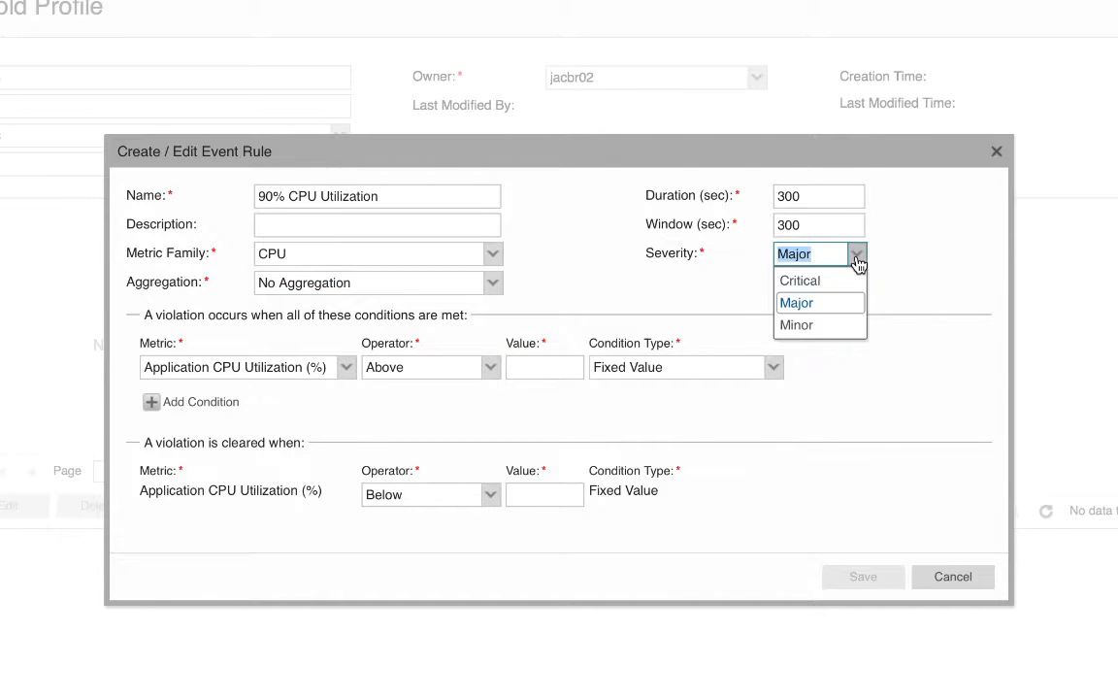
click(796, 302)
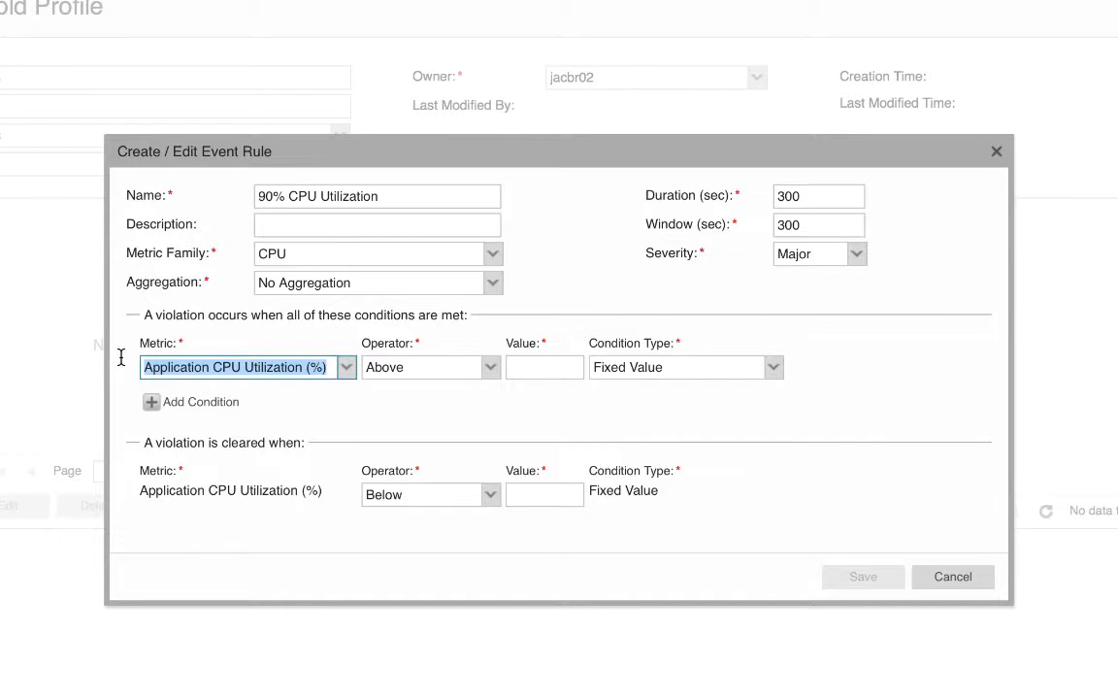
Set metric Utilization (%) violating above 90 and clearing below 90, then save the rule.
text(Utili)
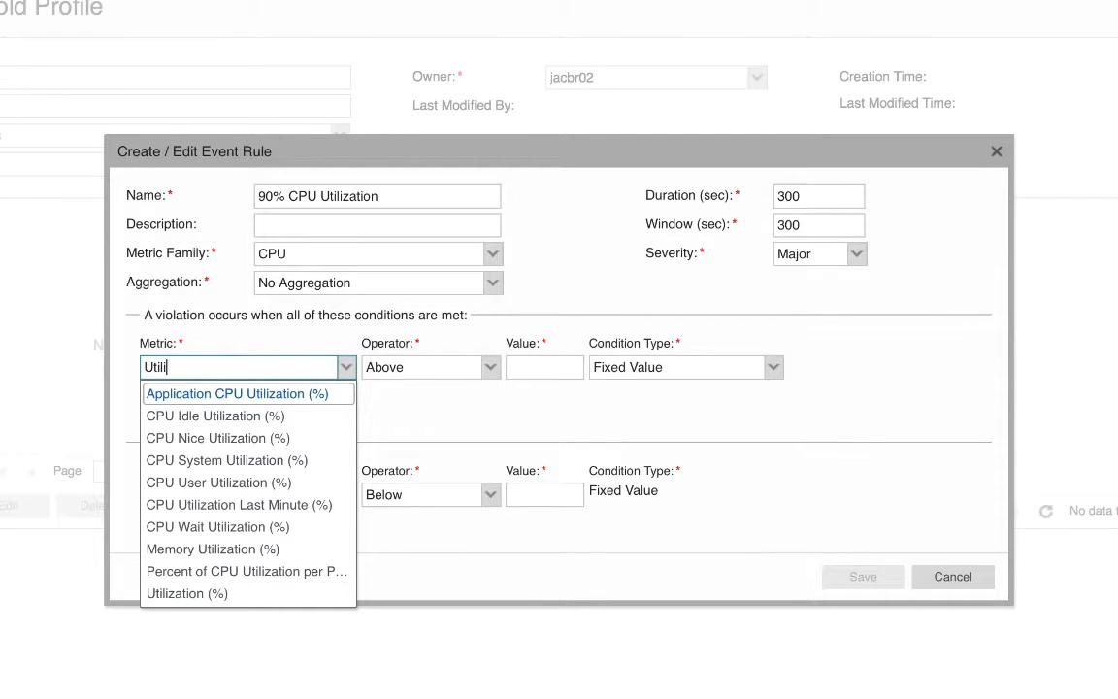
click(186, 594)
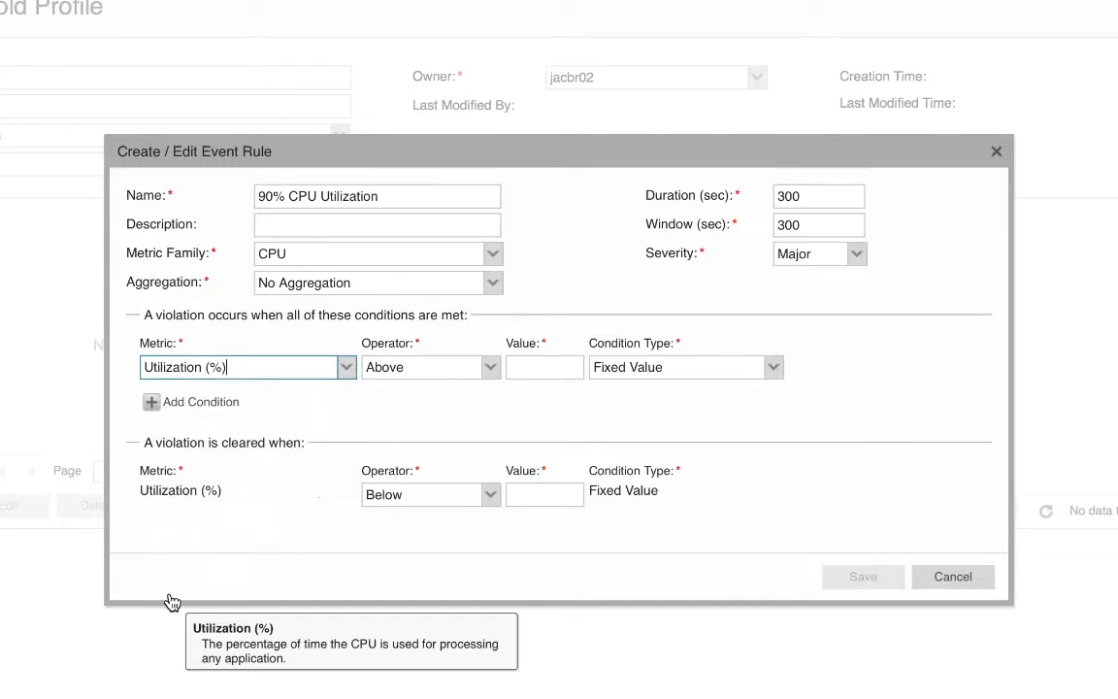
text(90)
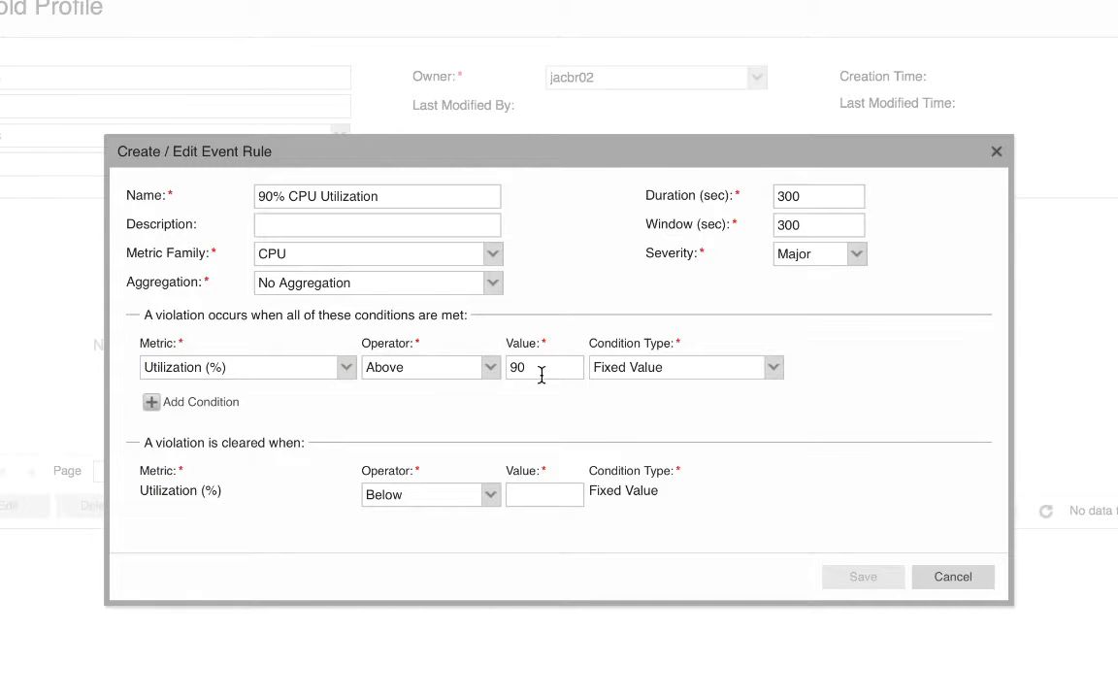
click(544, 495)
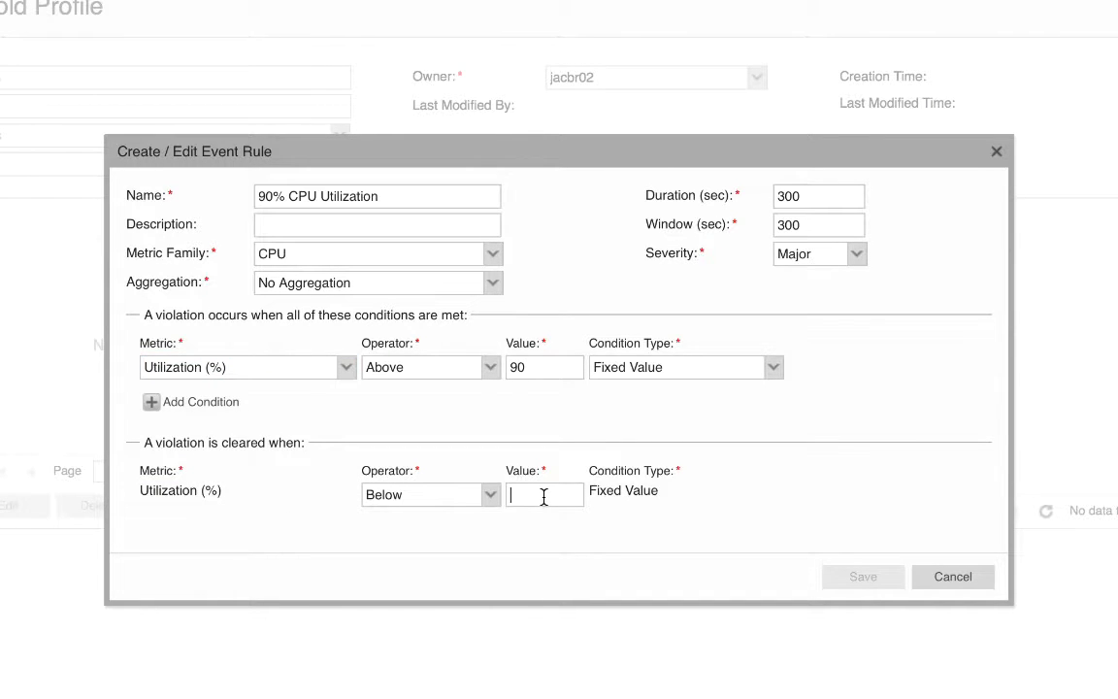
text(90)
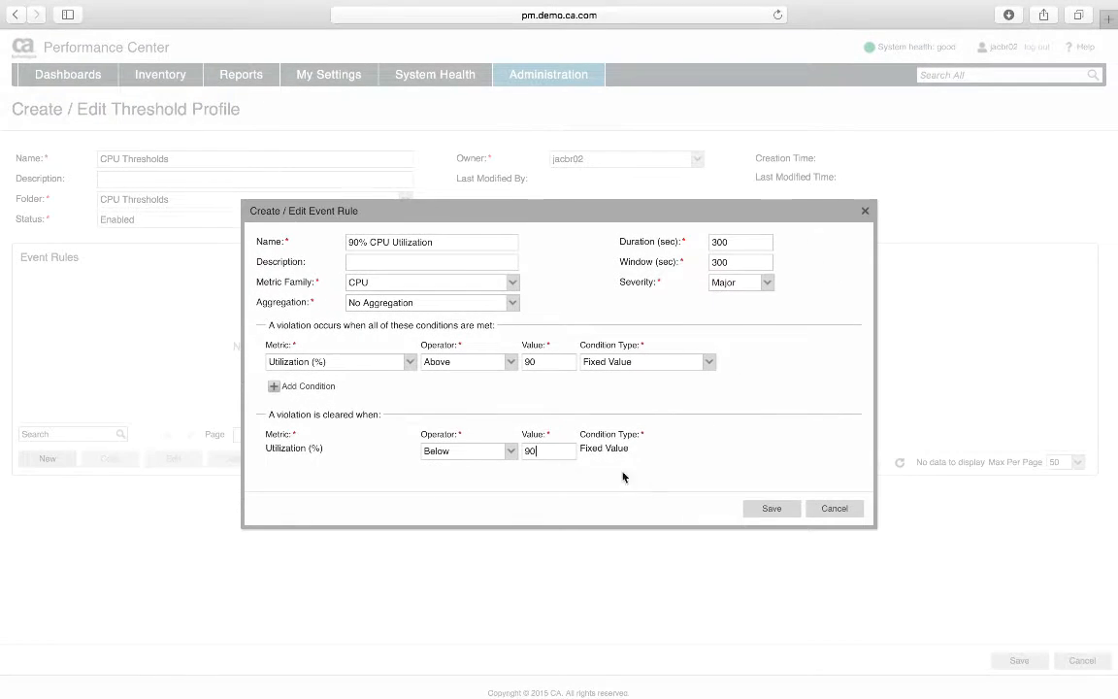
click(771, 509)
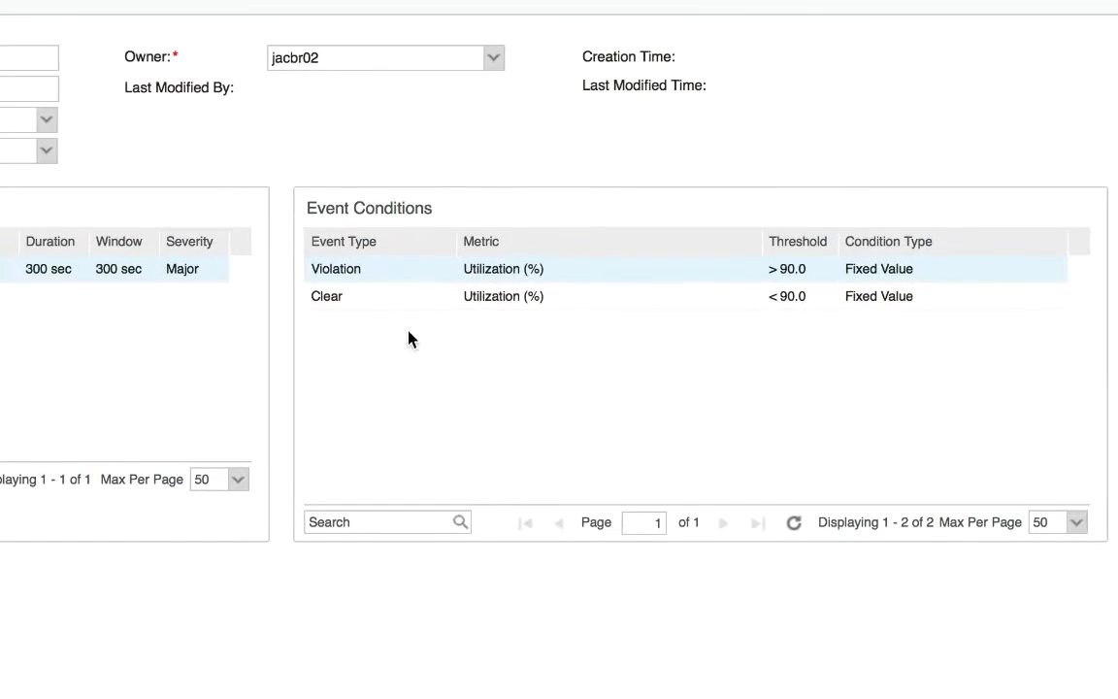
mouse_move(804, 279)
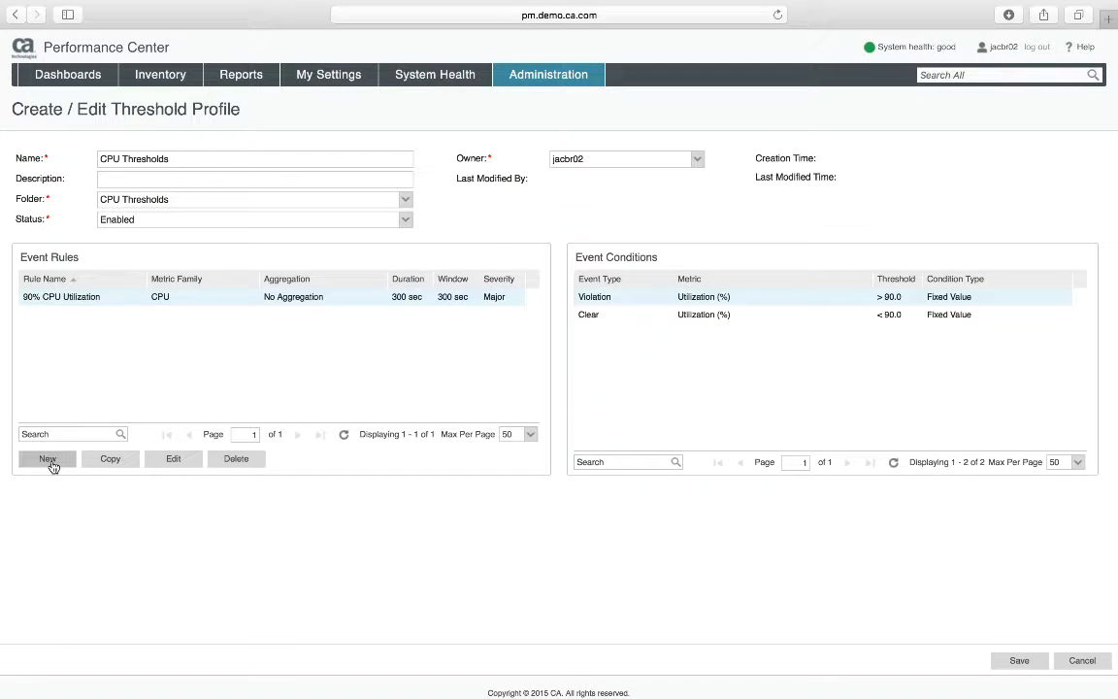
Start a second event rule using Metric Family CPU and metric Utilization (%).
click(46, 458)
text(Abnormal CPU)
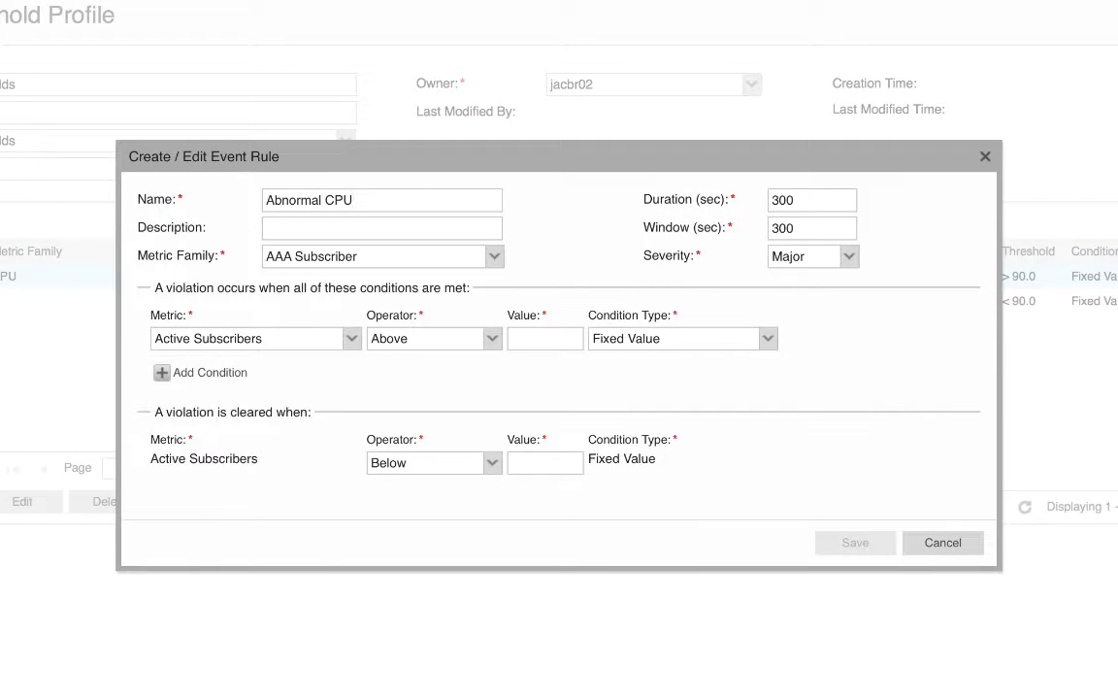
click(379, 256)
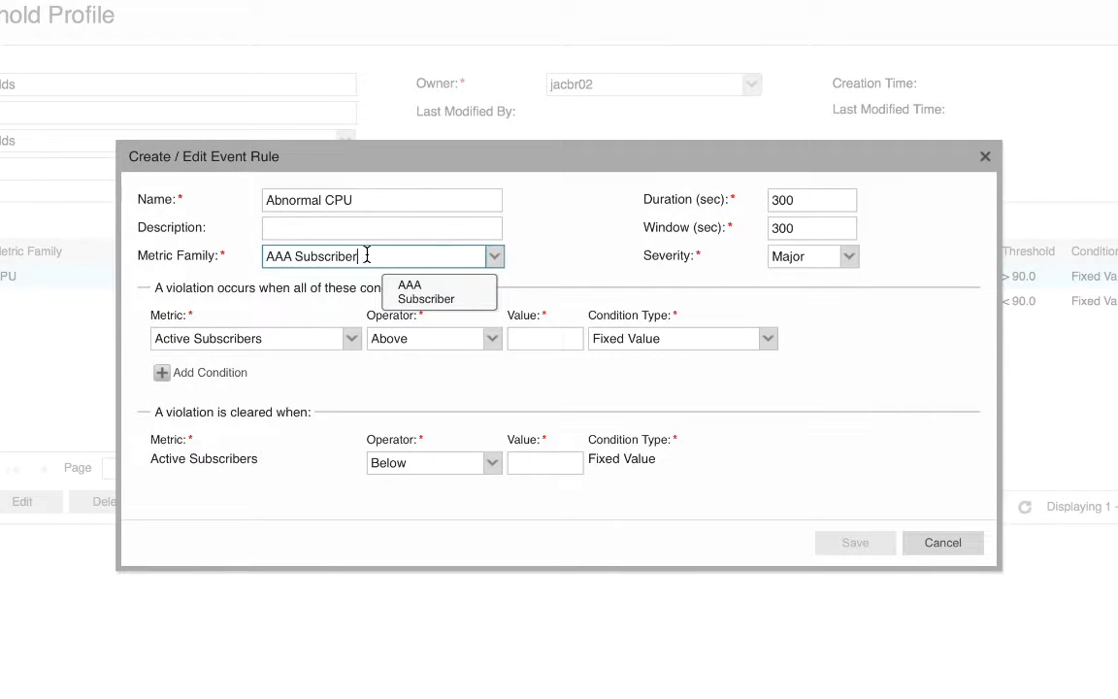
text(CPU)
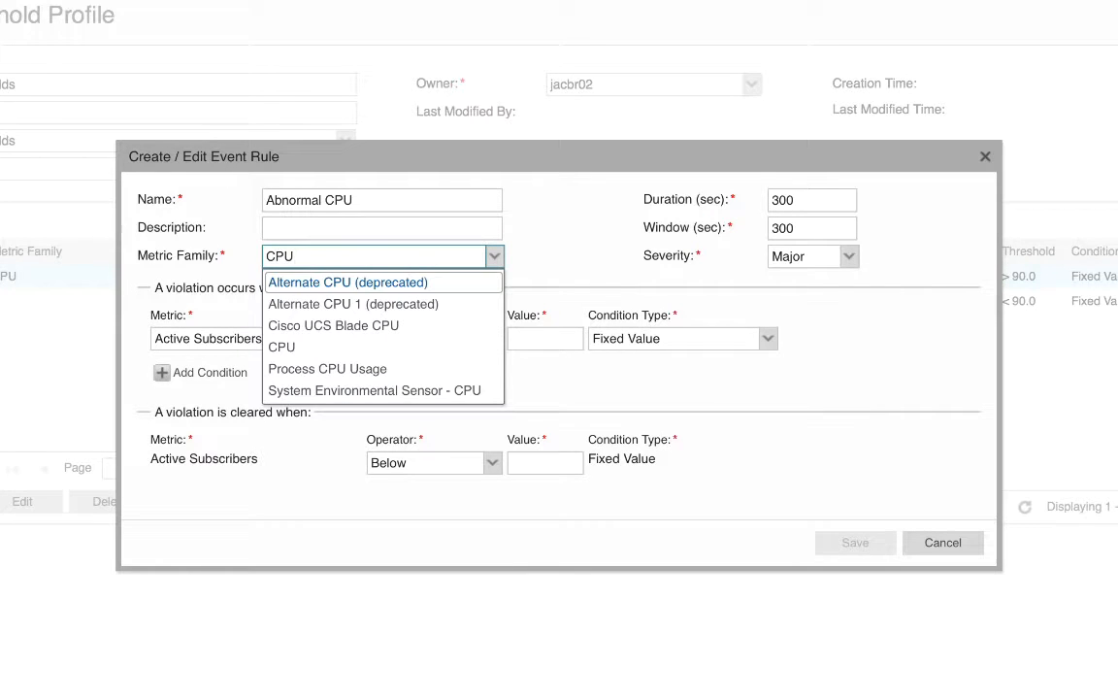
click(282, 345)
text(utilizat)
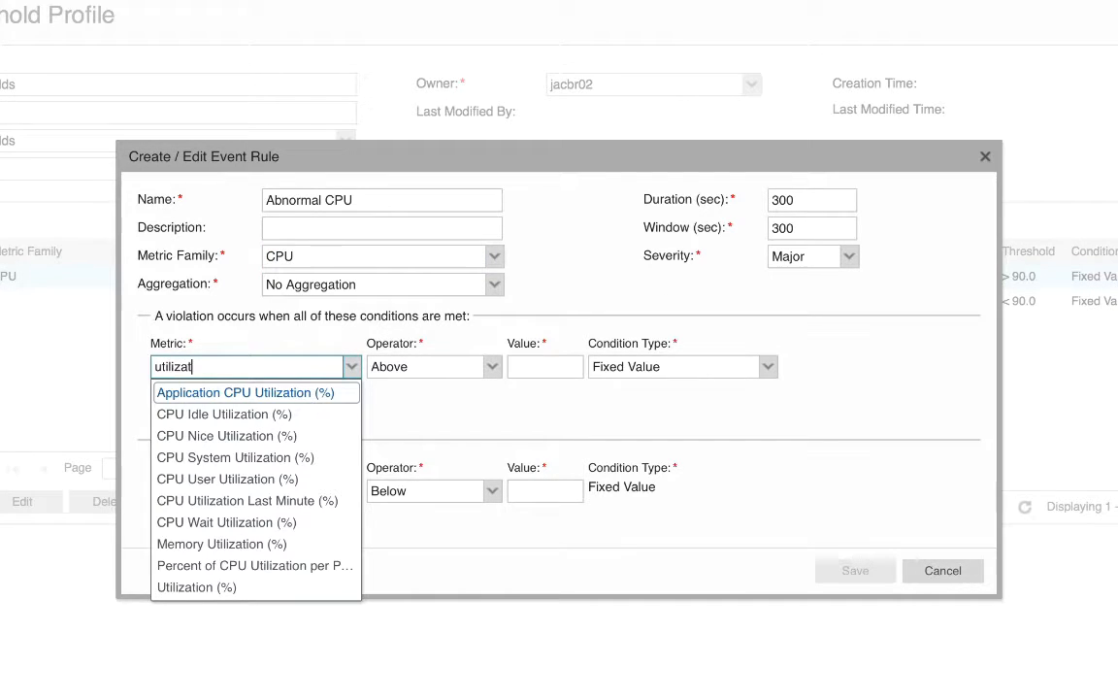
click(196, 586)
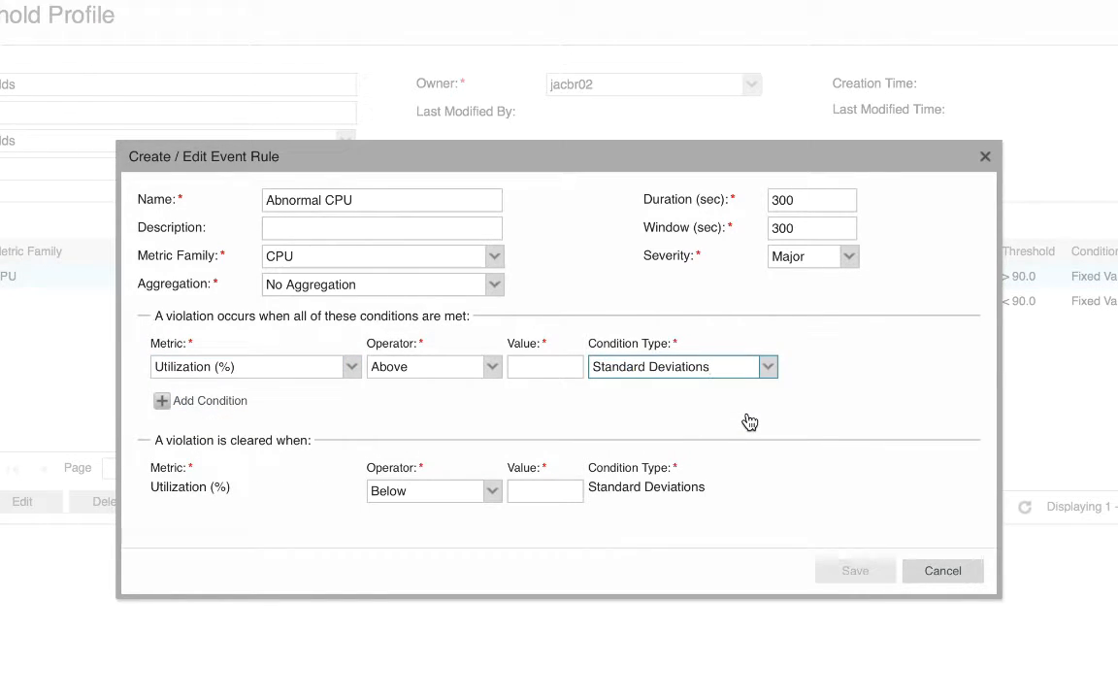
Set the rule to violate above 1 standard deviation and clear below 1.
click(543, 365)
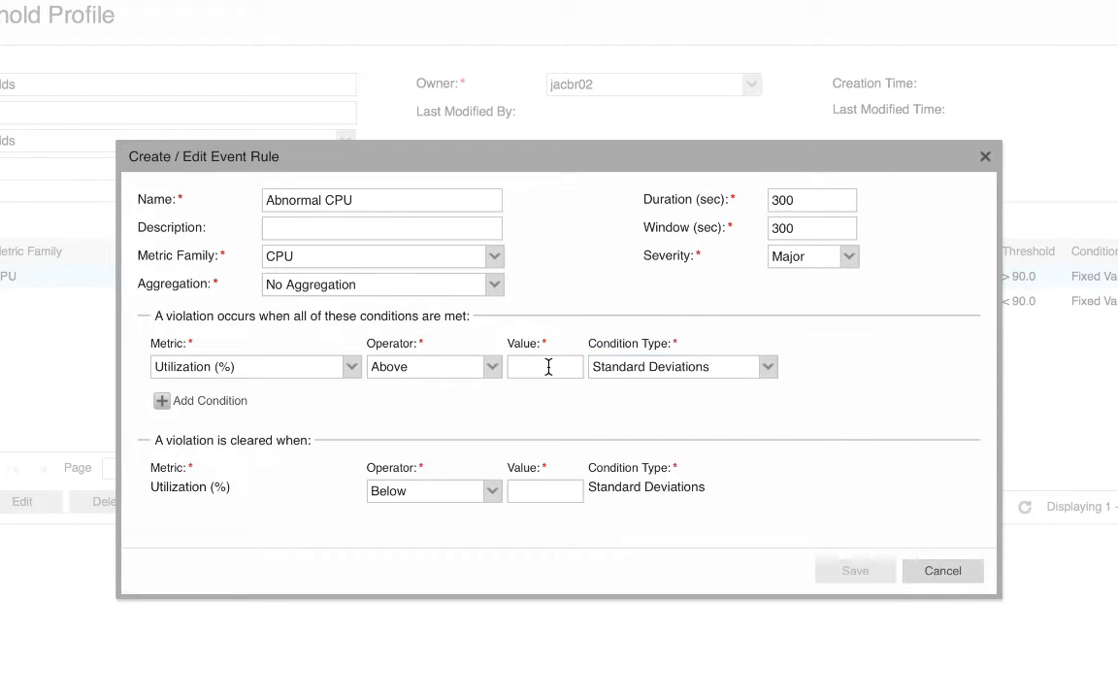
text(1)
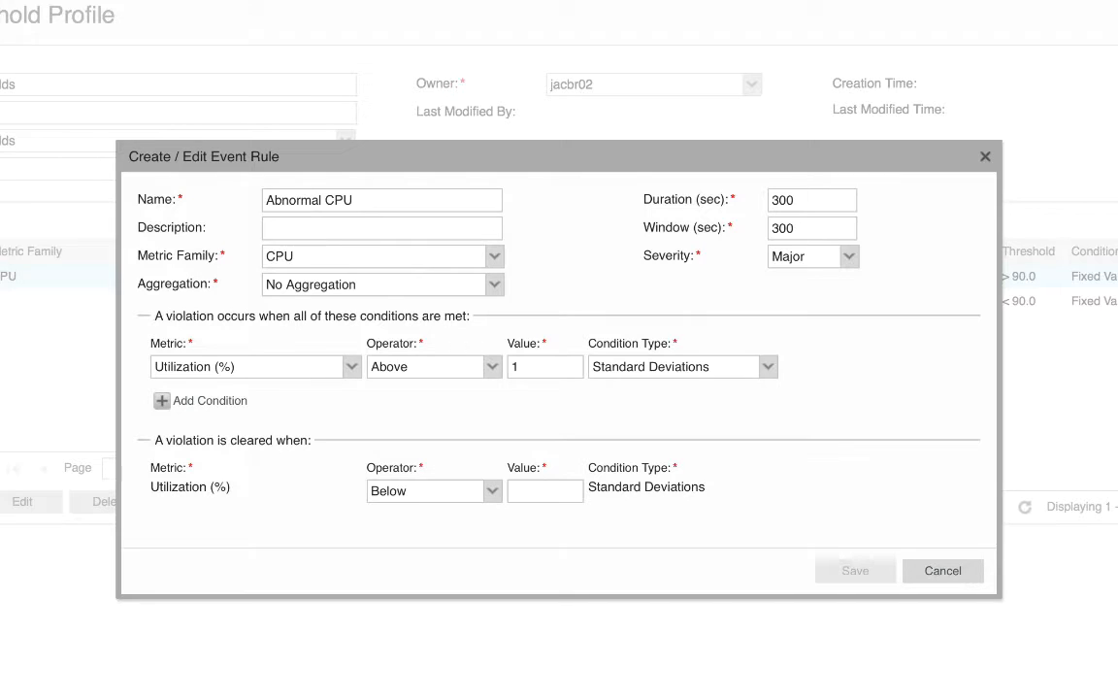
click(544, 490)
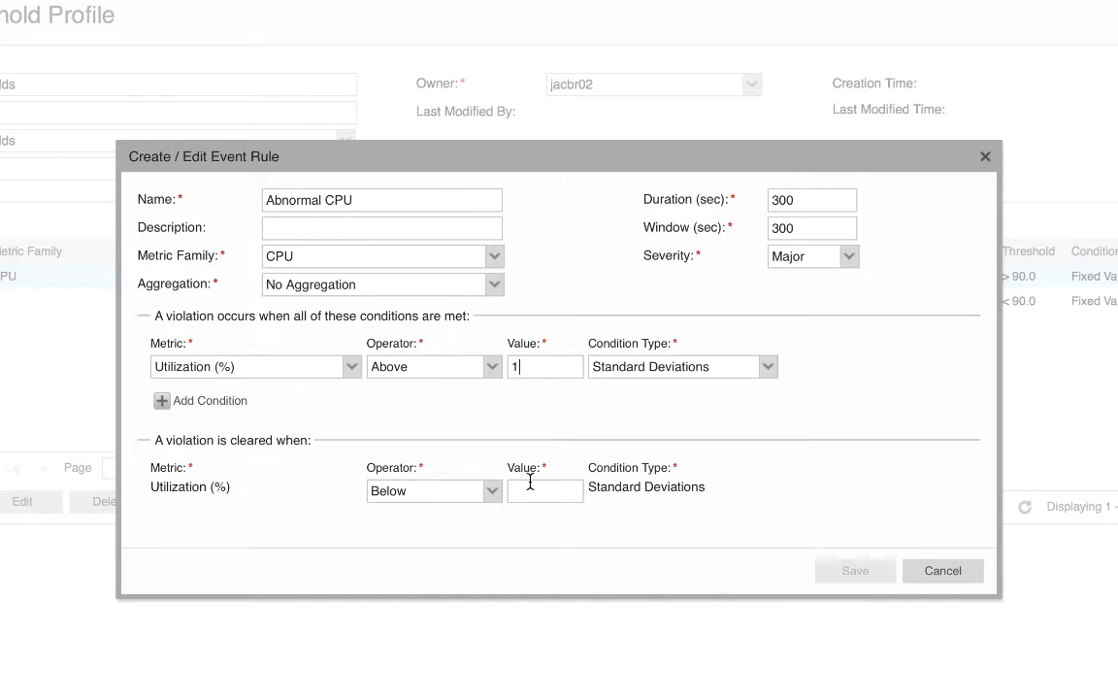
text(1)
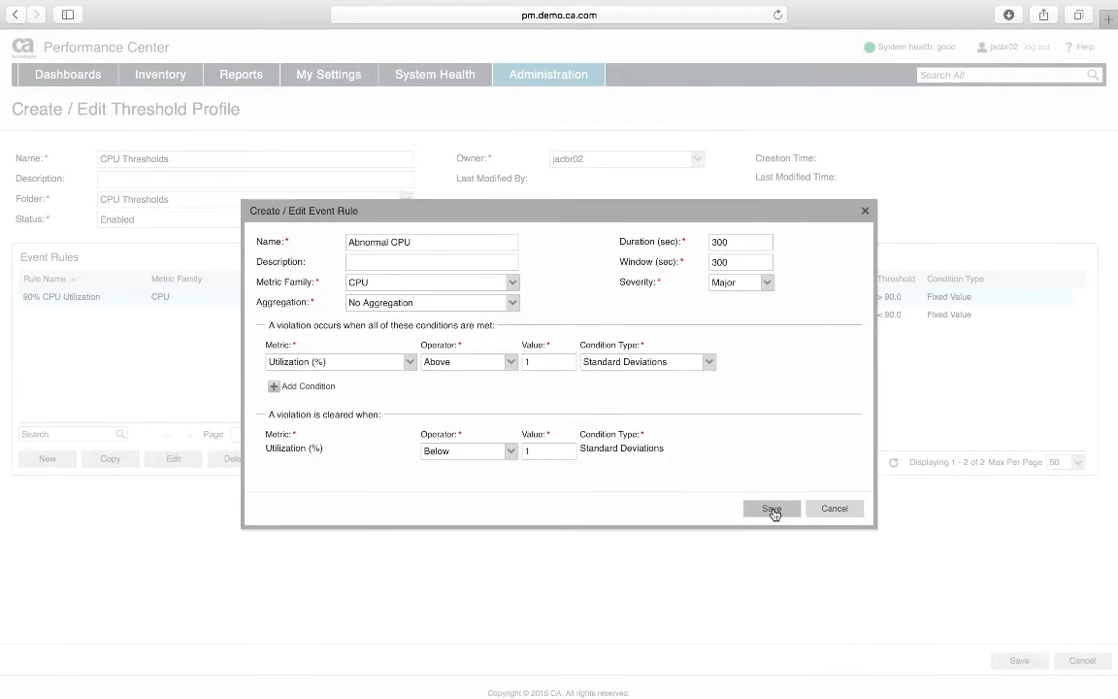
Save the Abnormal CPU rule, then save the CPU Thresholds profile with both rules.
click(773, 509)
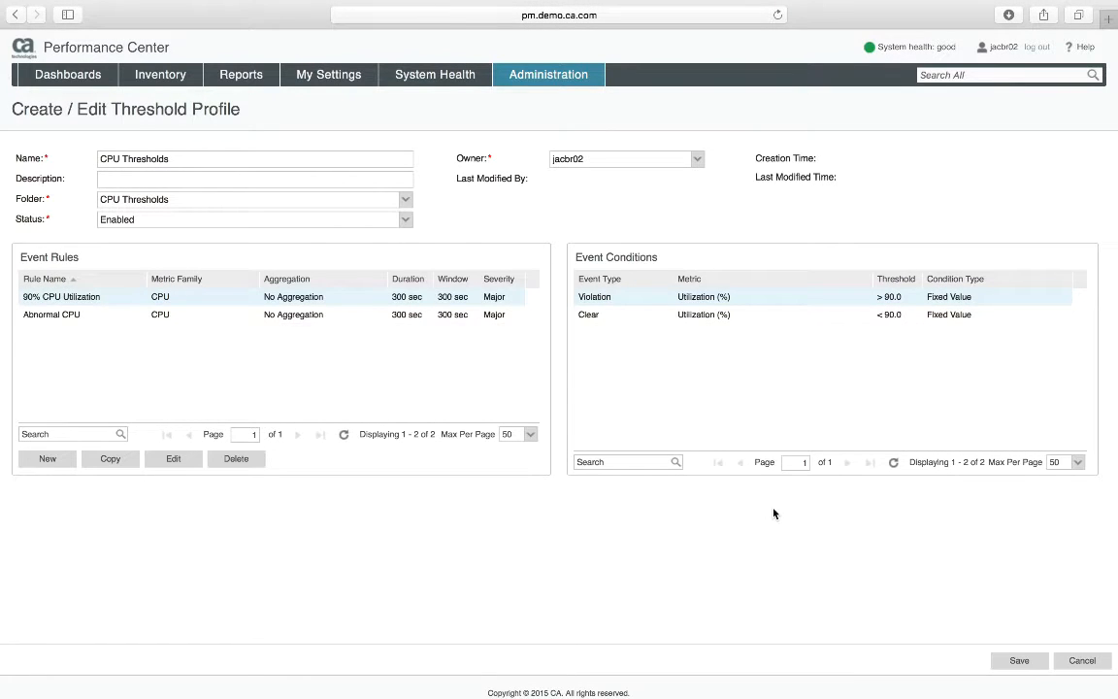
mouse_move(69, 266)
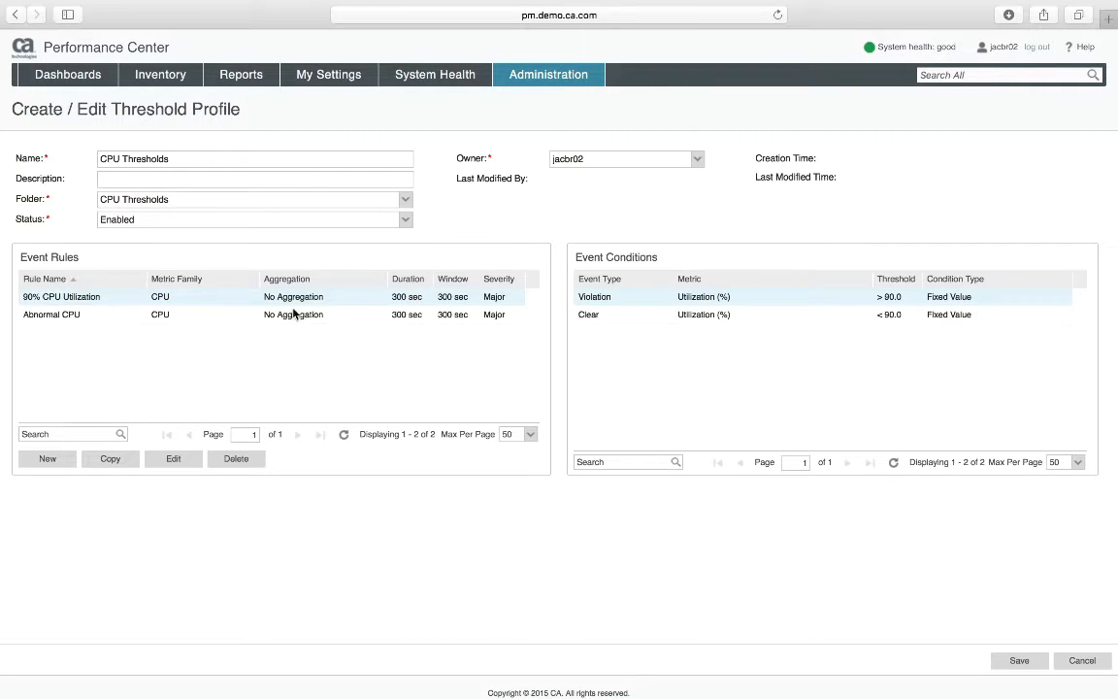
mouse_move(214, 326)
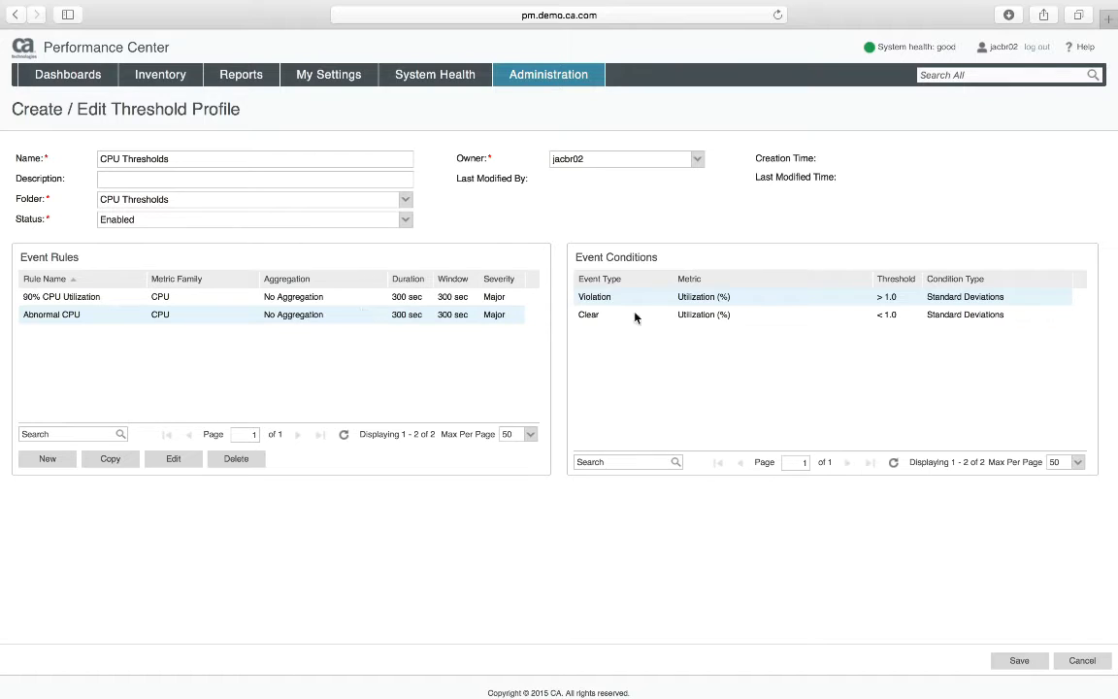
mouse_move(742, 342)
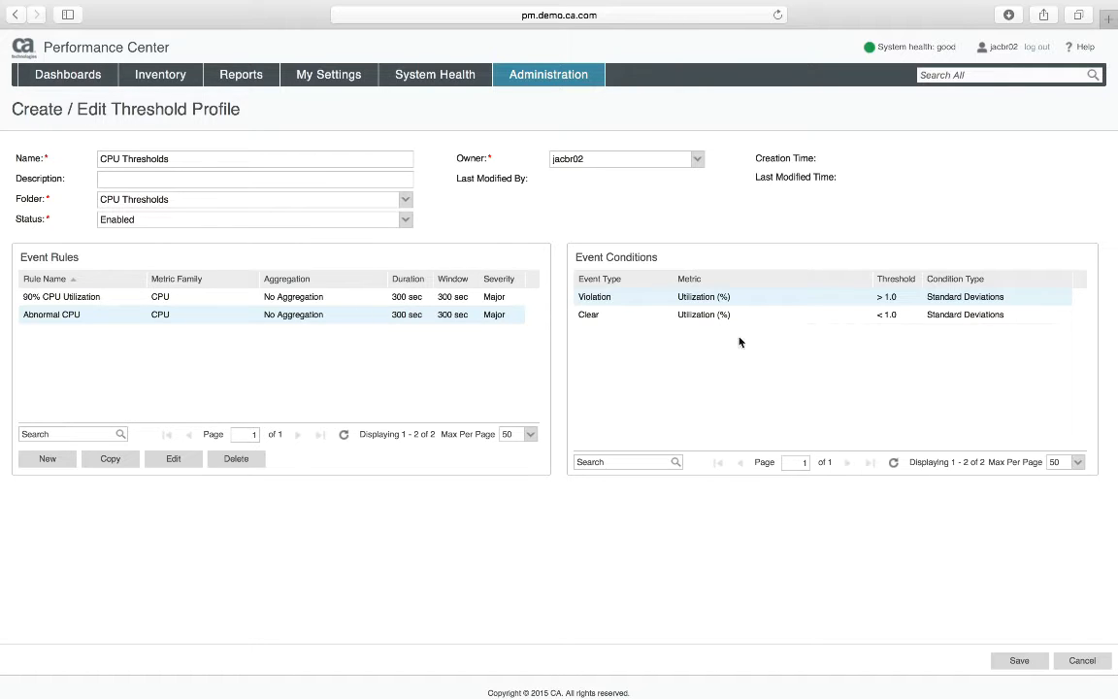
mouse_move(1017, 660)
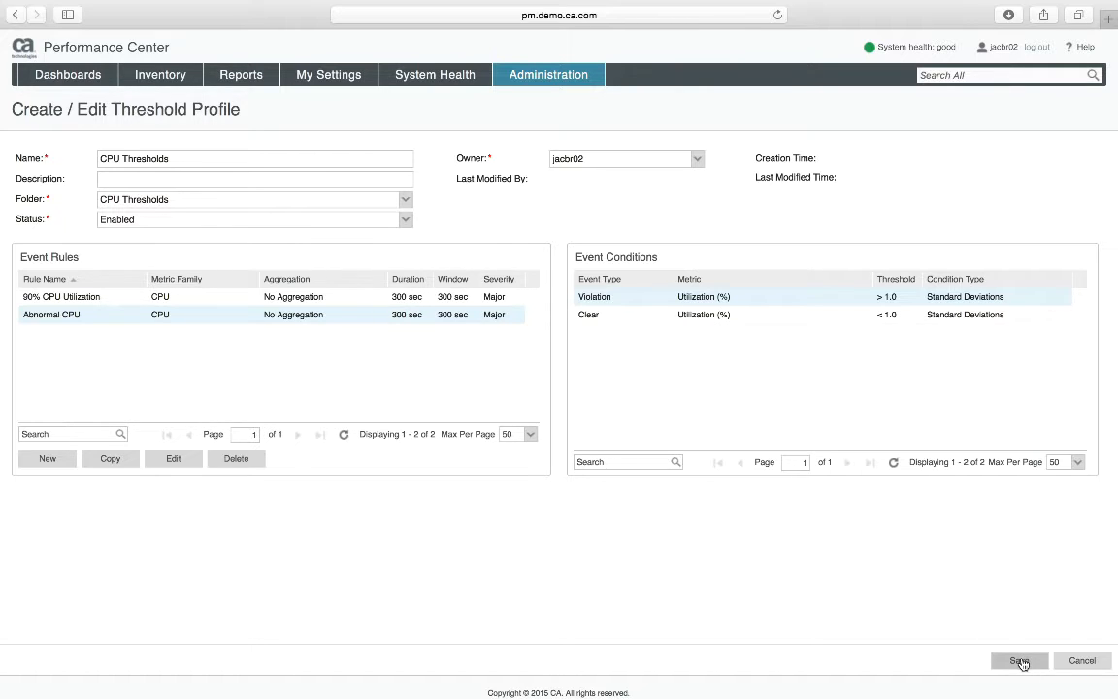
click(1019, 660)
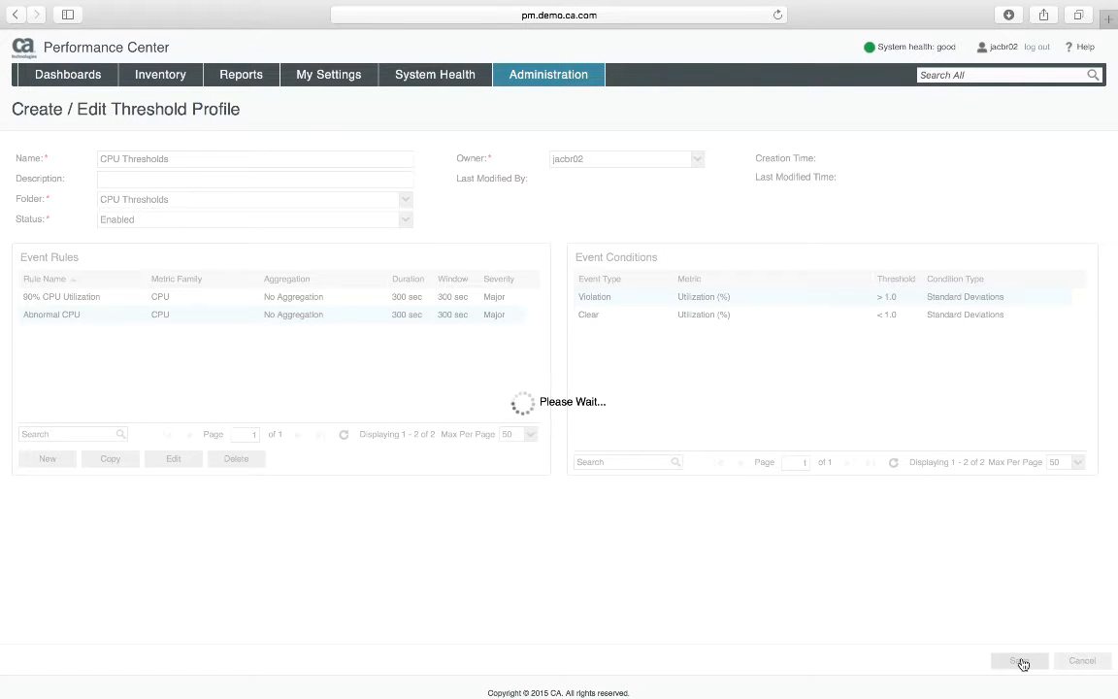
Expand the CPU Thresholds folder and select the CPU Thresholds profile to show its event rules.
click(1019, 660)
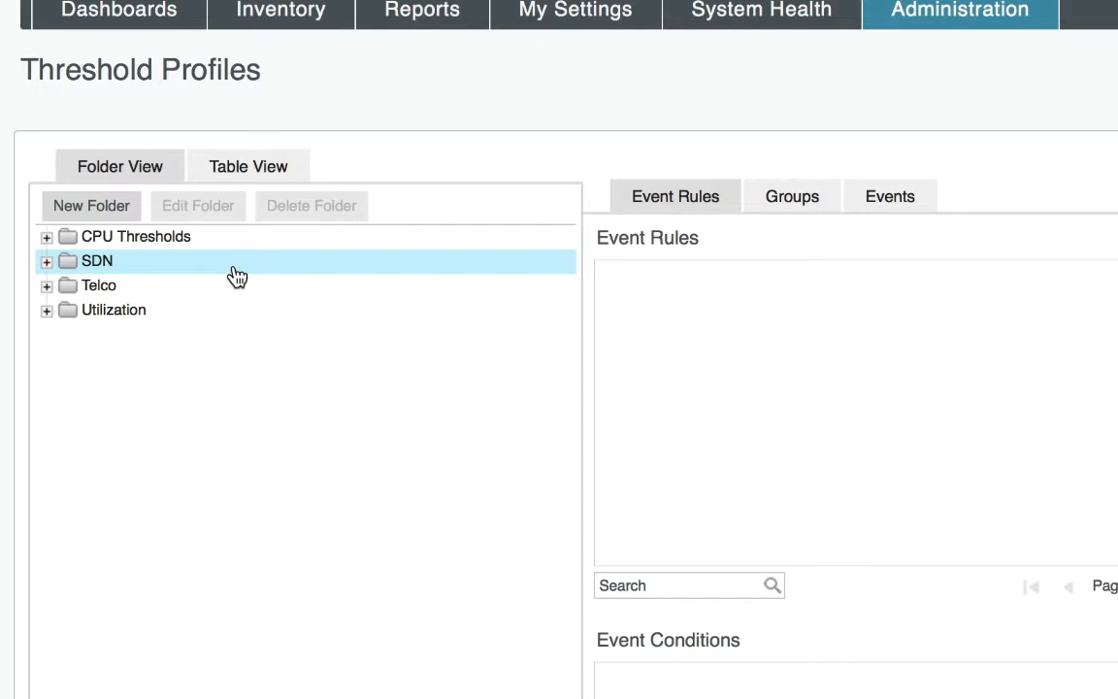
click(136, 237)
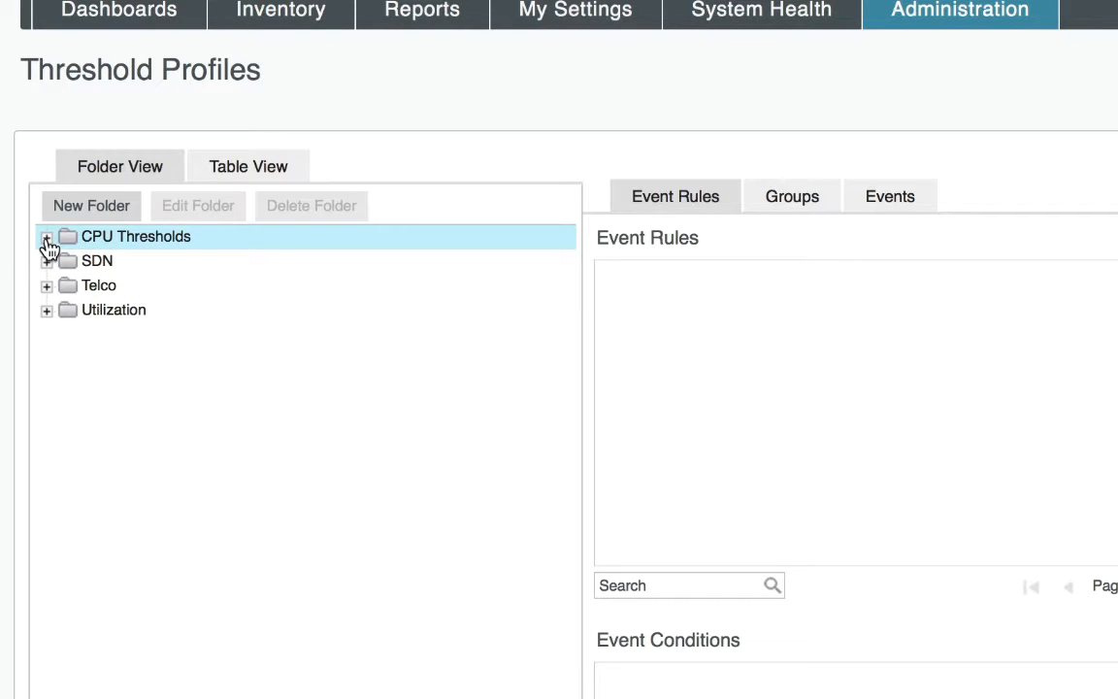
click(47, 237)
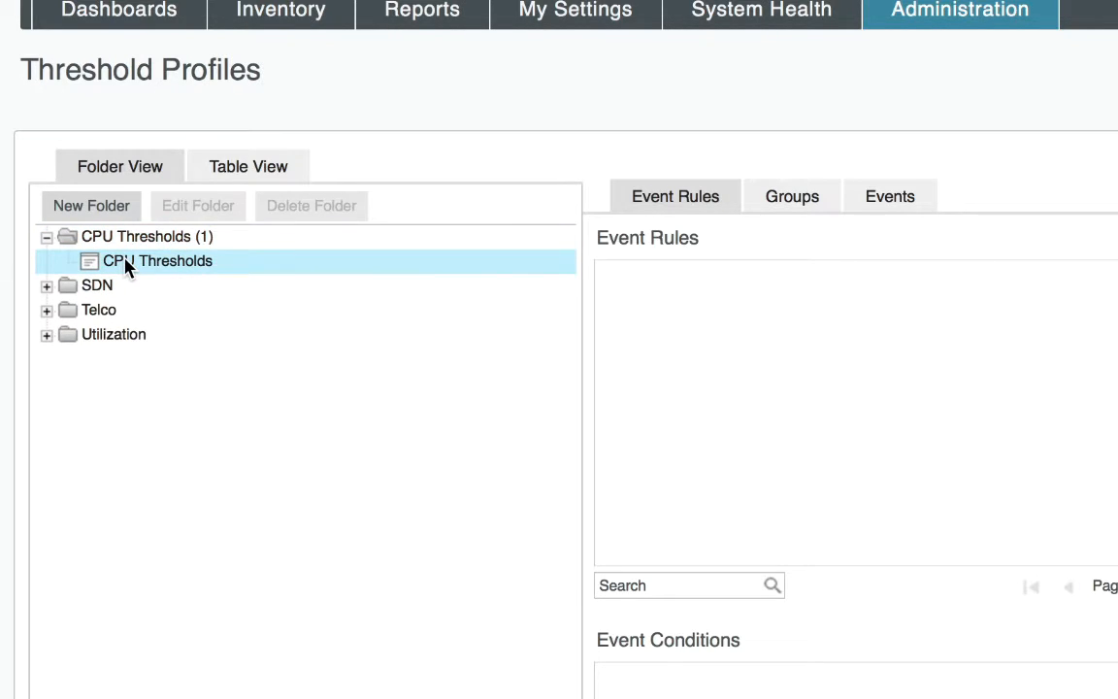
mouse_move(140, 268)
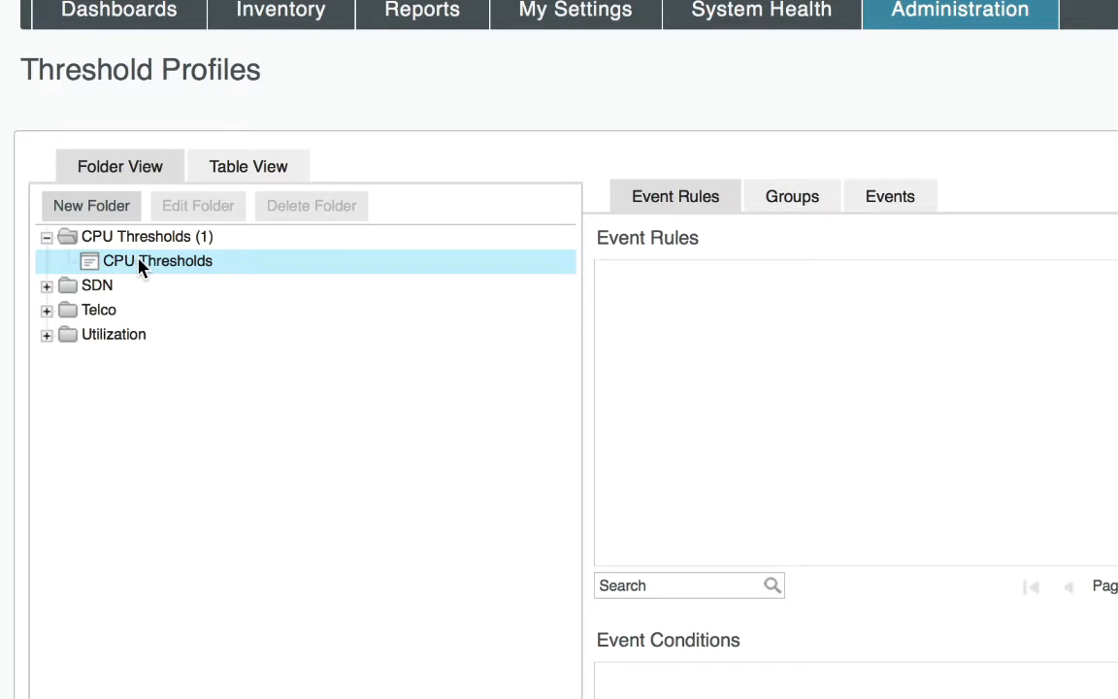
click(155, 260)
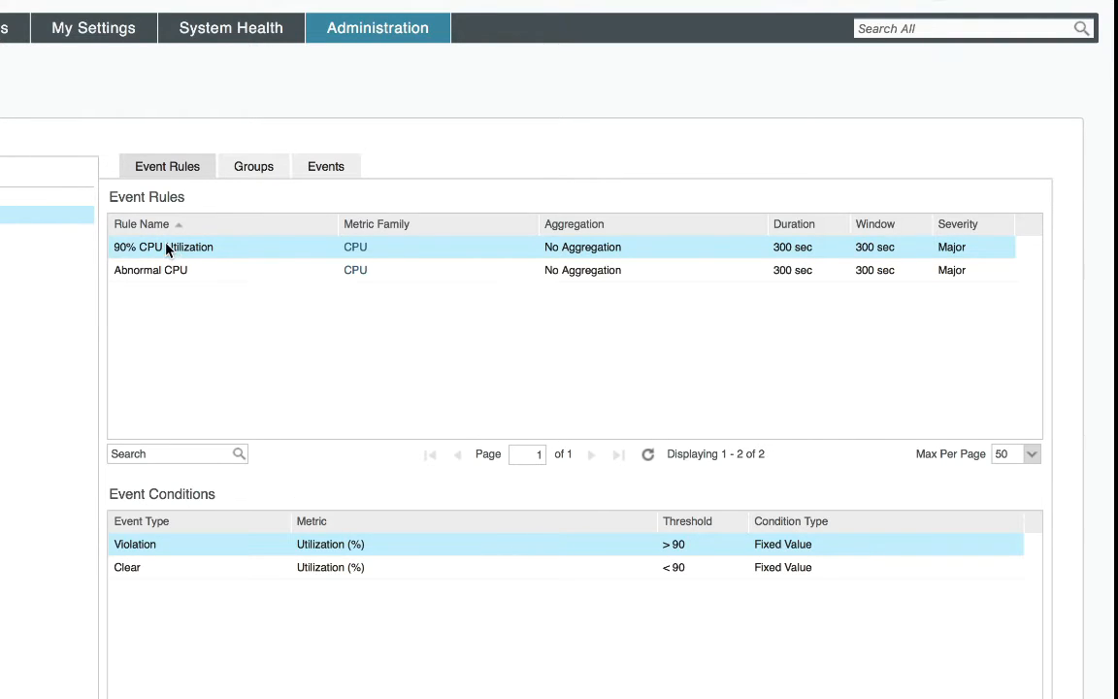
mouse_move(218, 256)
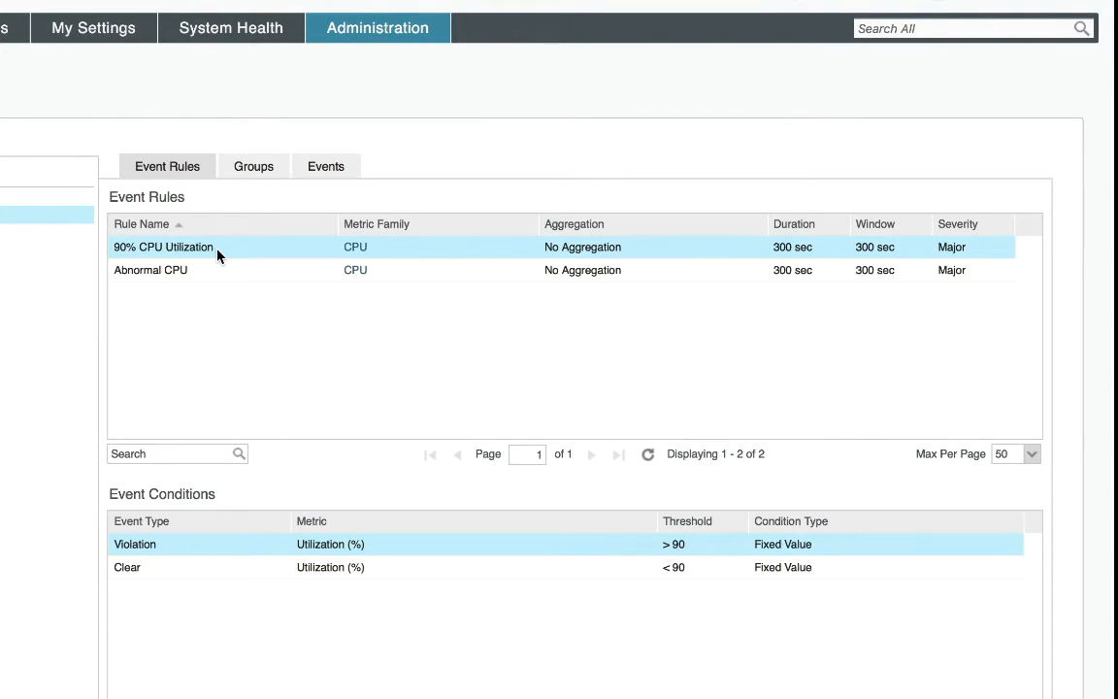
Review the Abnormal CPU and 90% CPU Utilization rules' Utilization conditions.
click(151, 270)
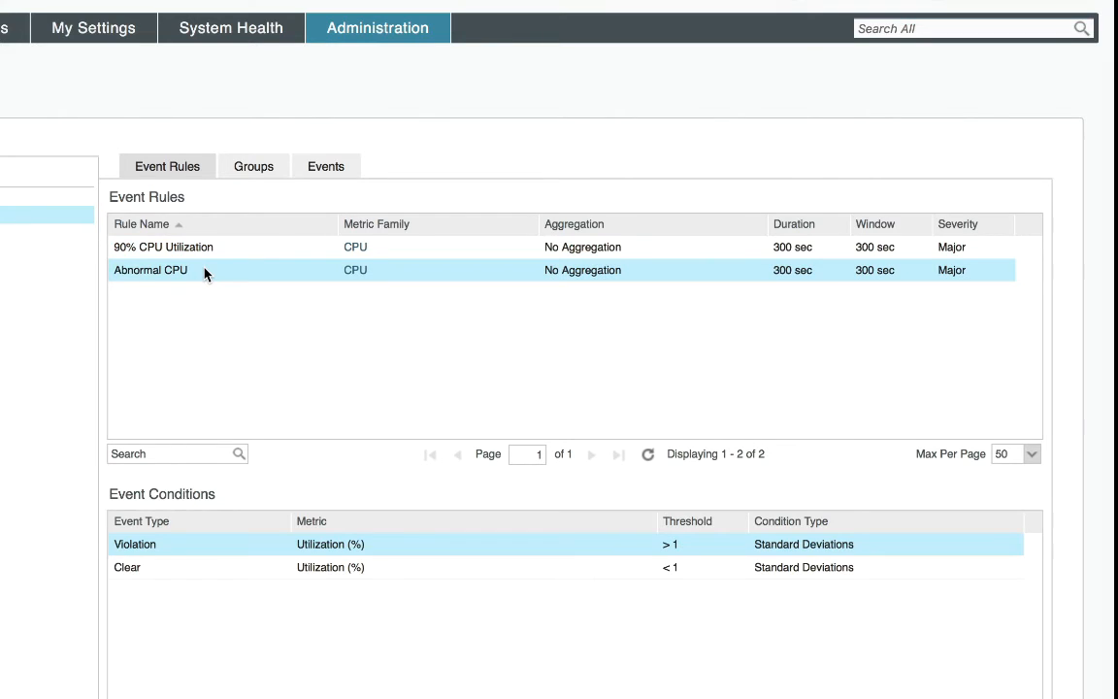
click(202, 247)
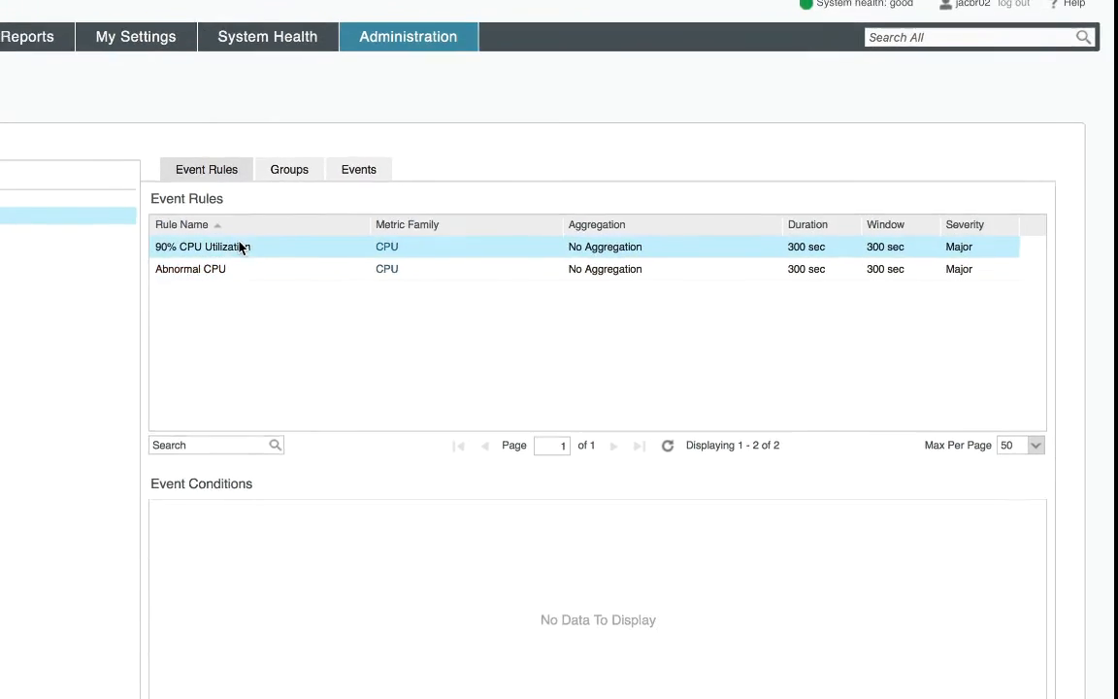